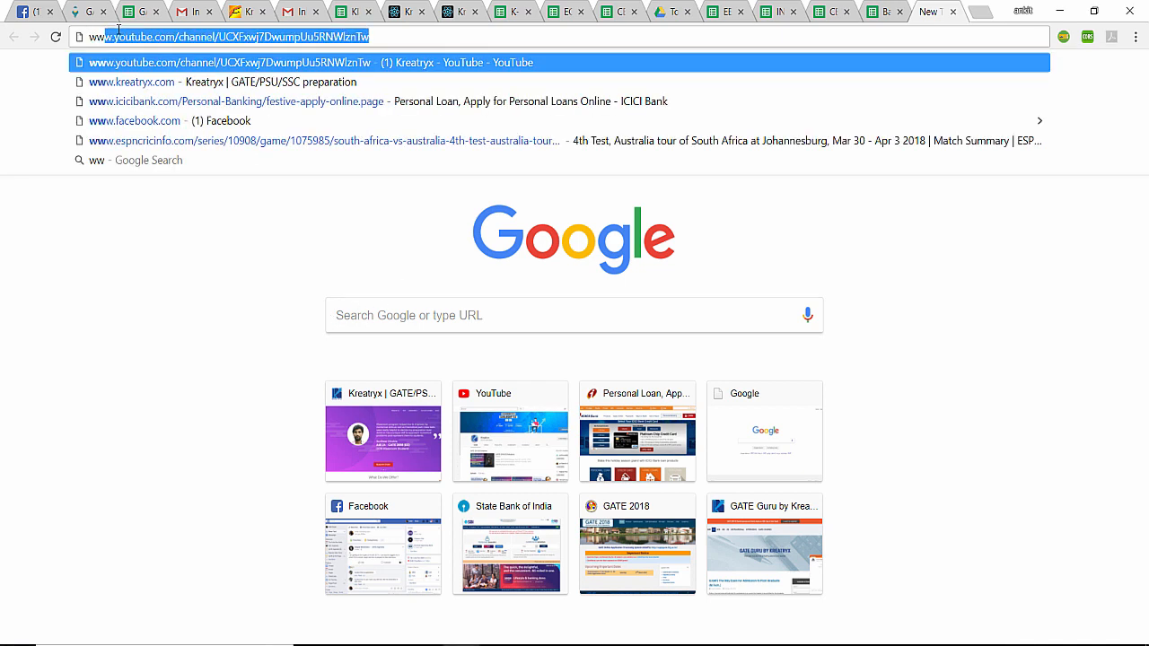
# Load the Kreatryx home page, arriving signed out with the login option offered.
pyautogui.click(133, 83)
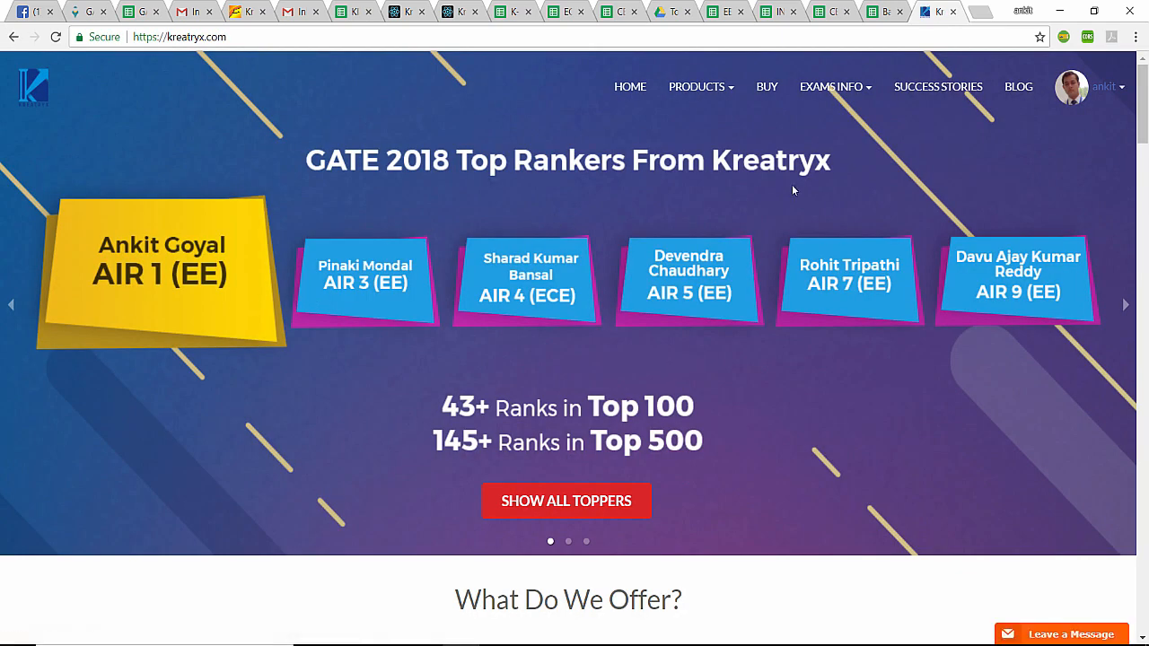
pyautogui.click(1088, 86)
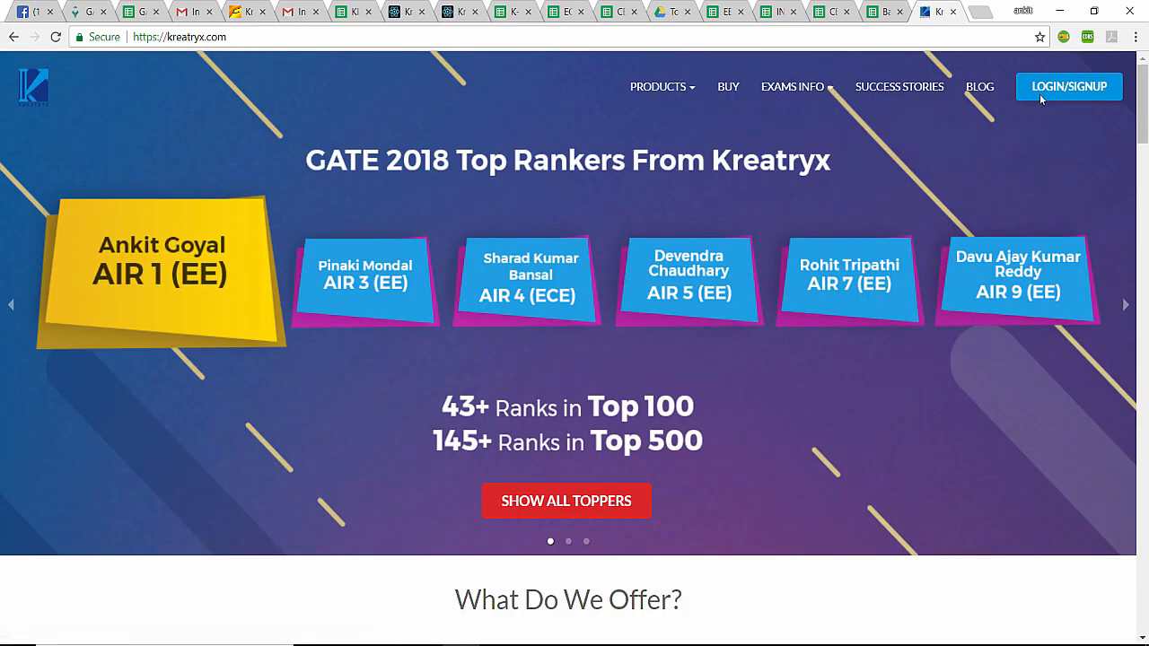
# Sign in with Google and choose Electrical Engineering as the exam.
pyautogui.click(1068, 86)
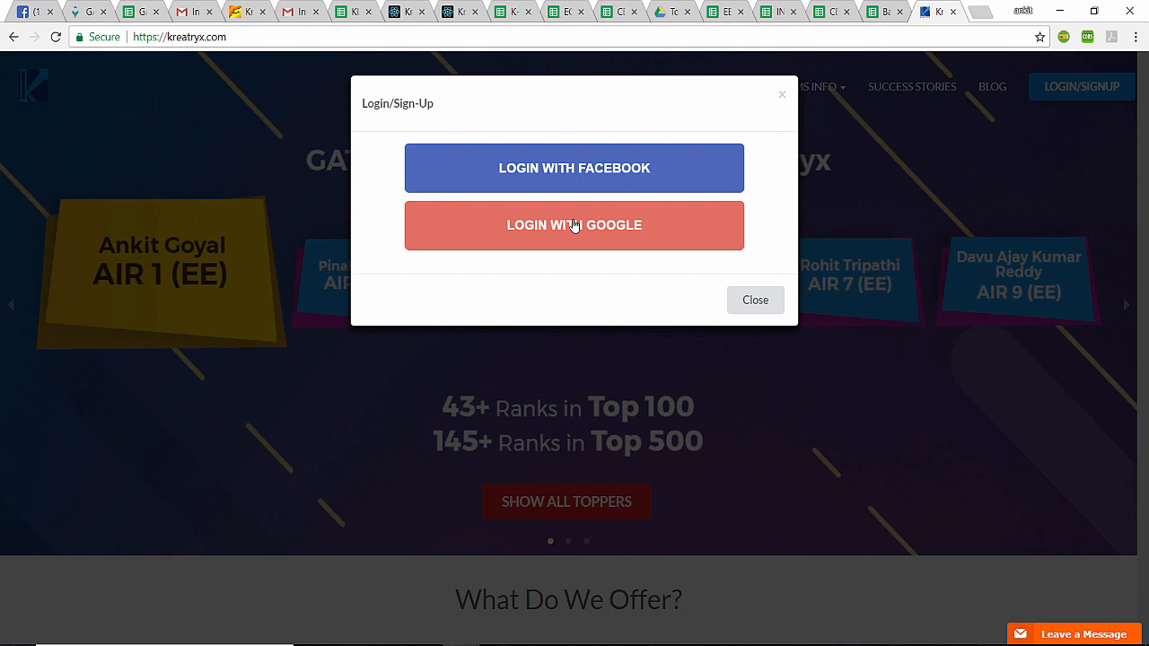
pyautogui.click(575, 226)
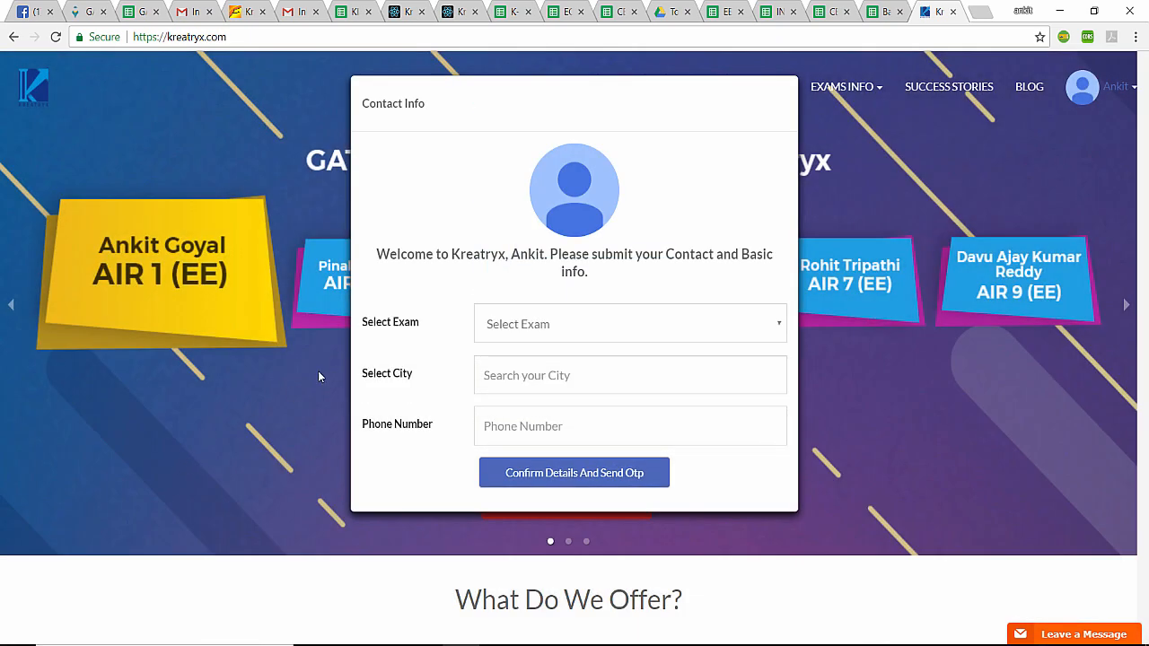
pyautogui.click(628, 323)
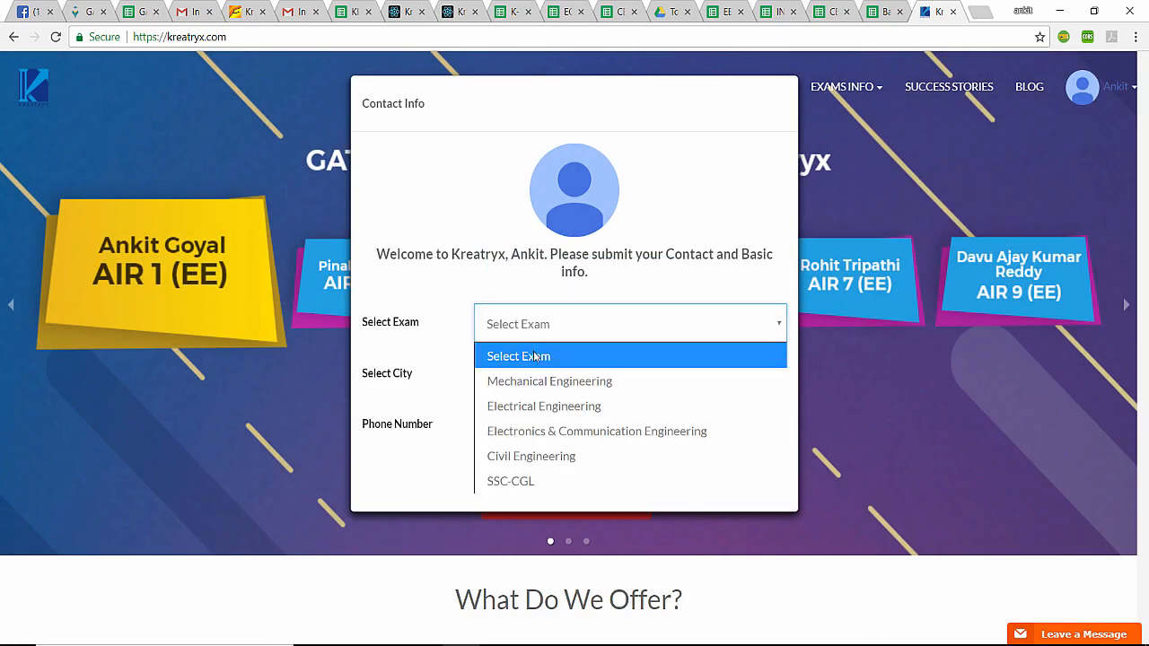
pyautogui.moveTo(543, 406)
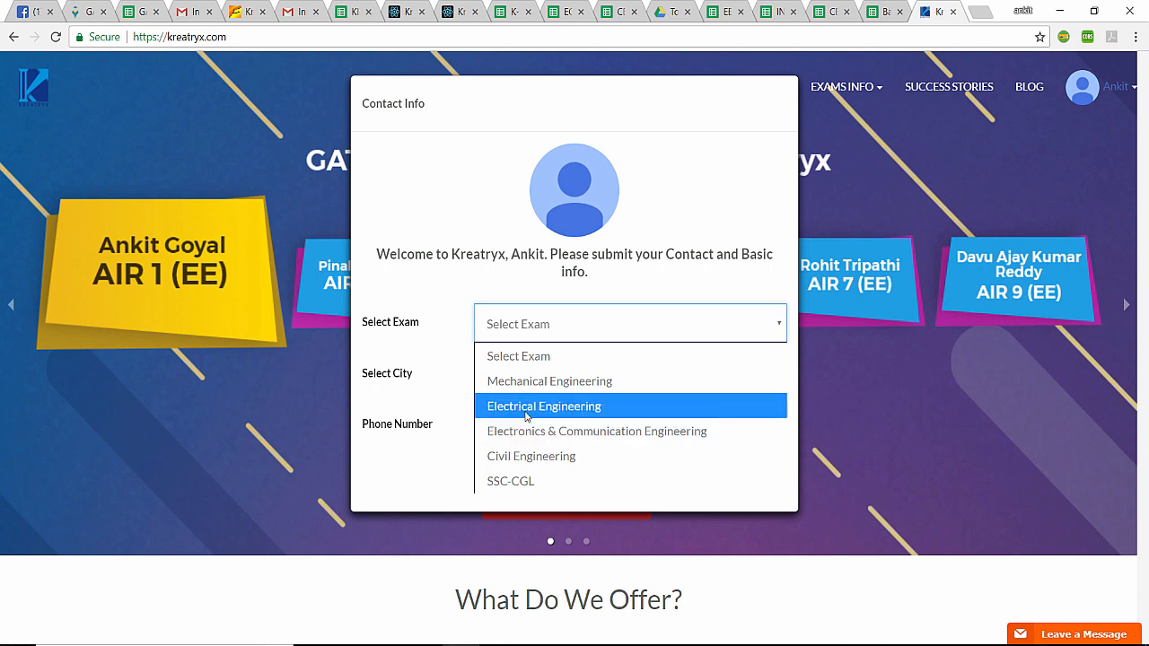
pyautogui.click(542, 406)
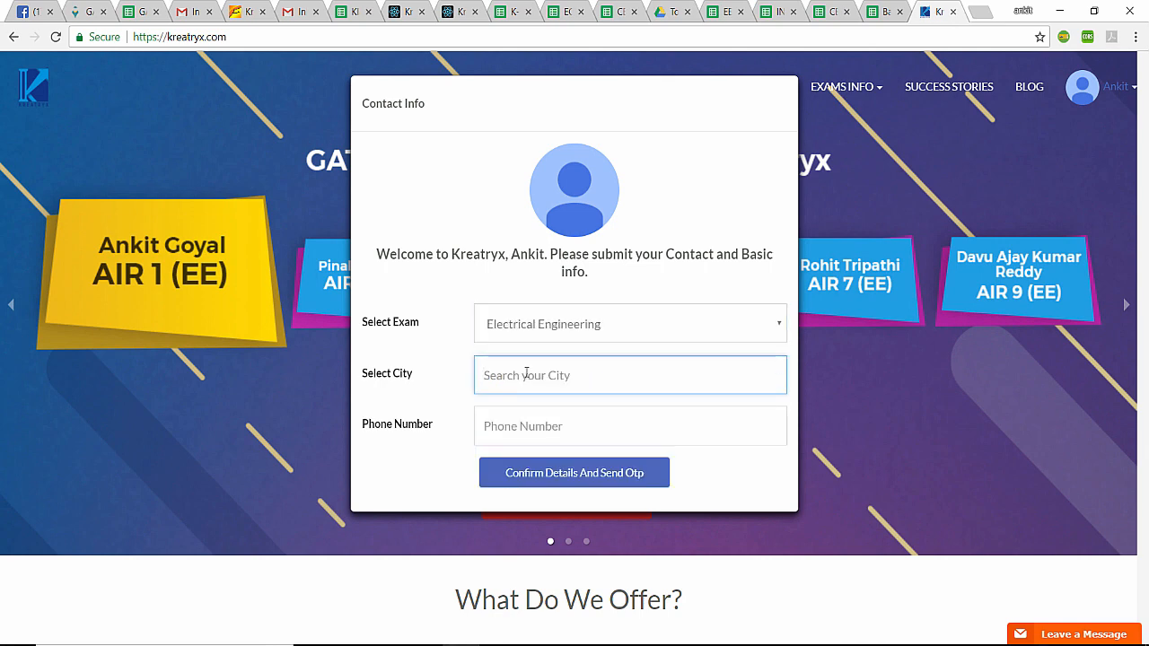
# Set the city to New Delhi, Delhi, India and enter phone number 99999.
pyautogui.write('Delhi')
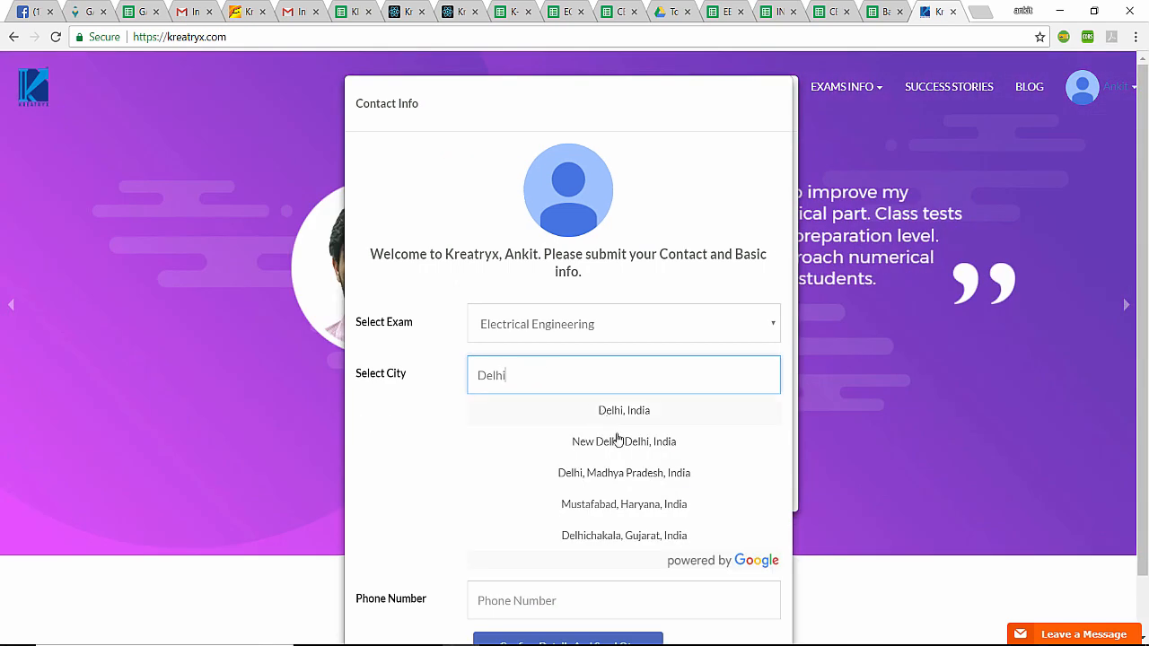
pyautogui.click(624, 441)
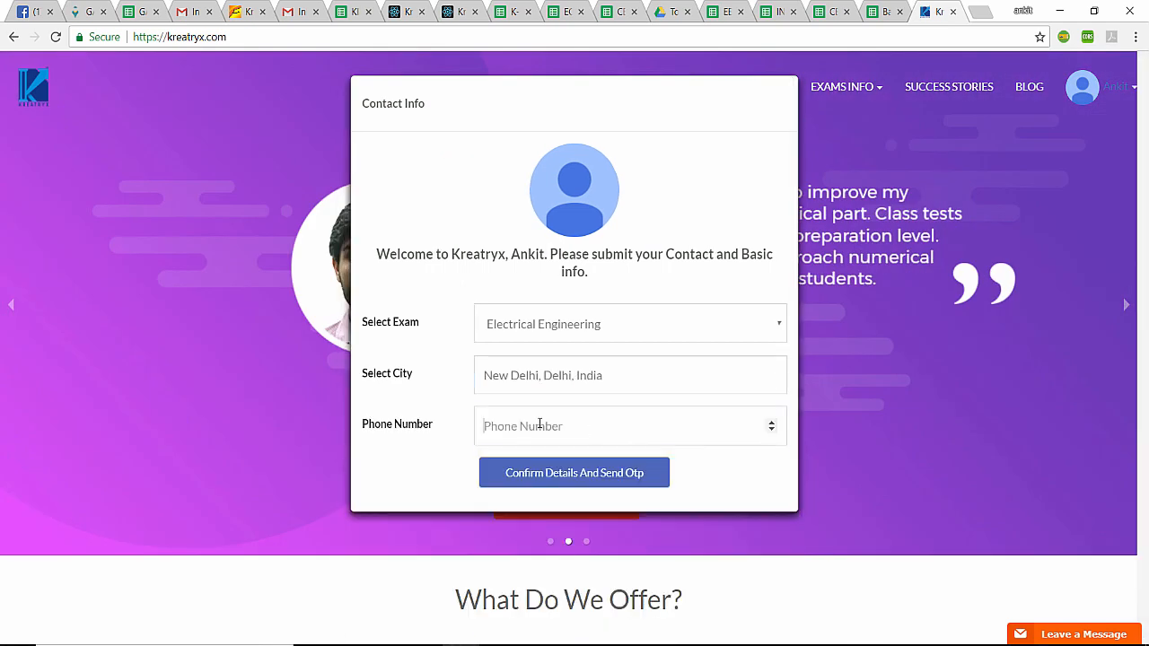
pyautogui.write('9999999')
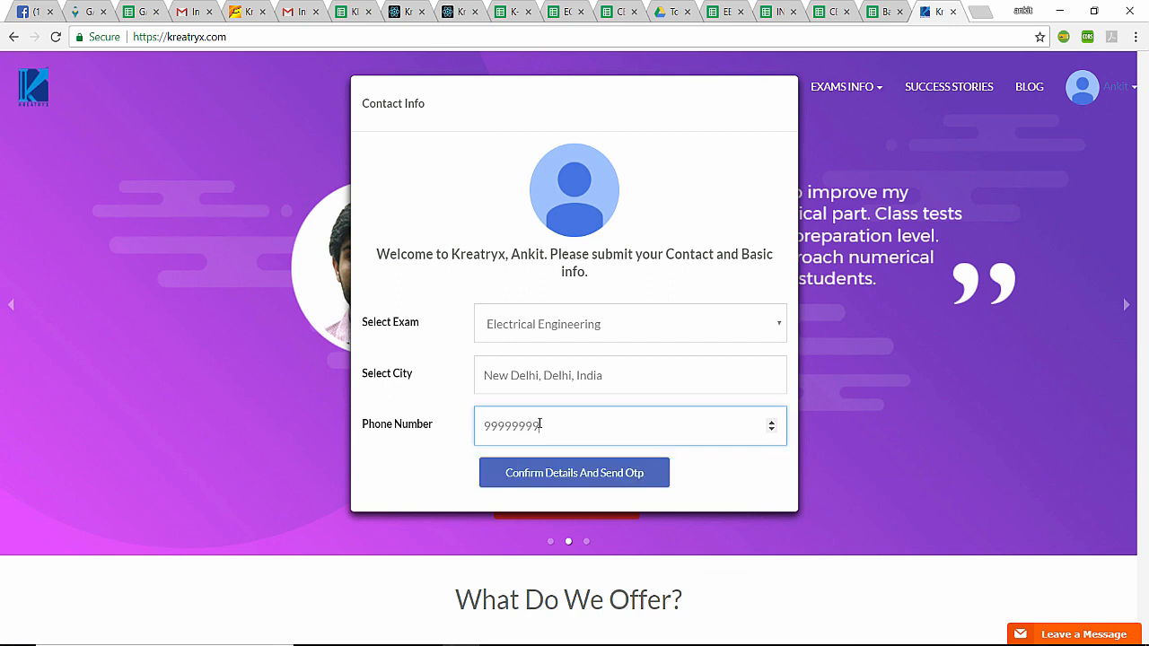
pyautogui.write('99')
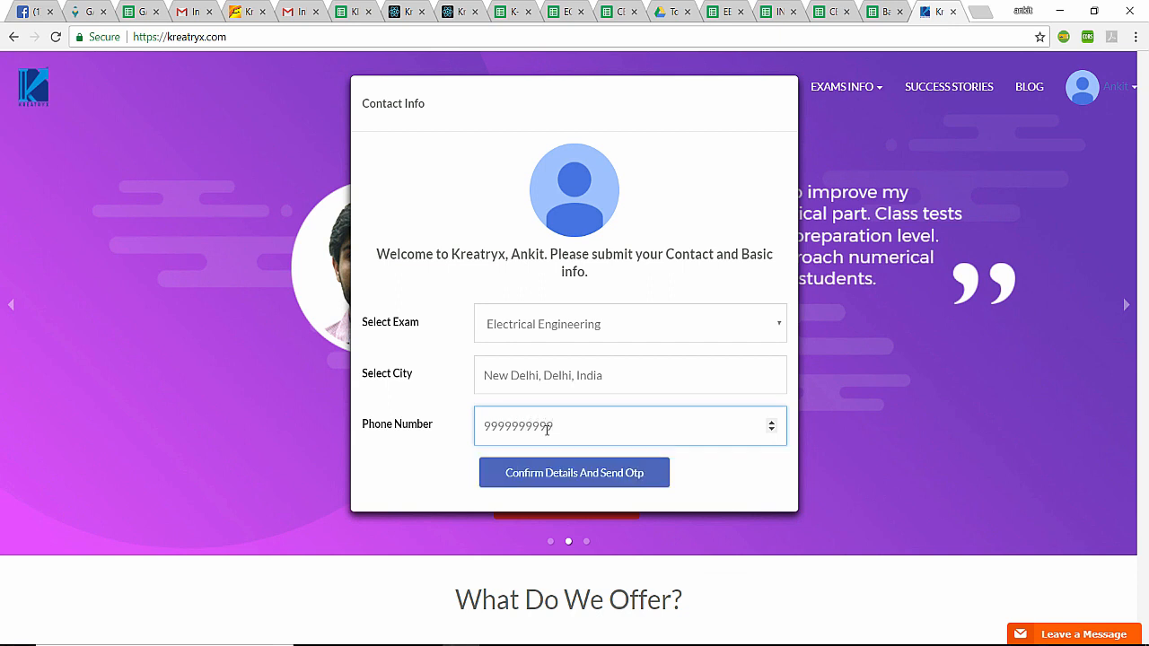
pyautogui.click(574, 472)
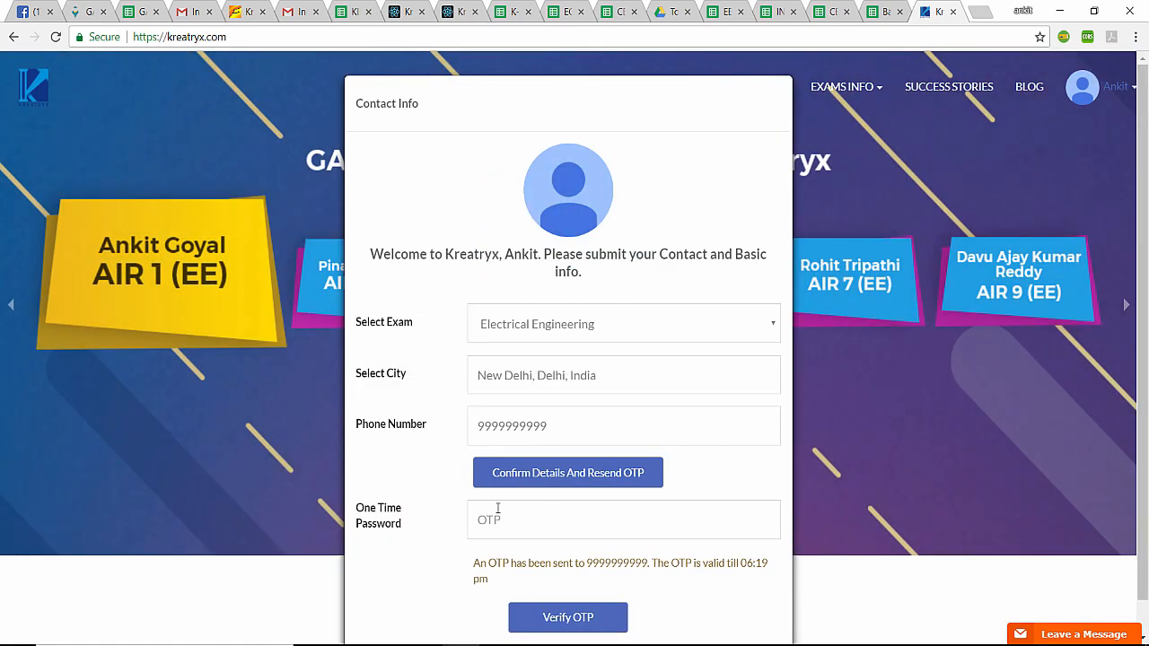
pyautogui.click(623, 519)
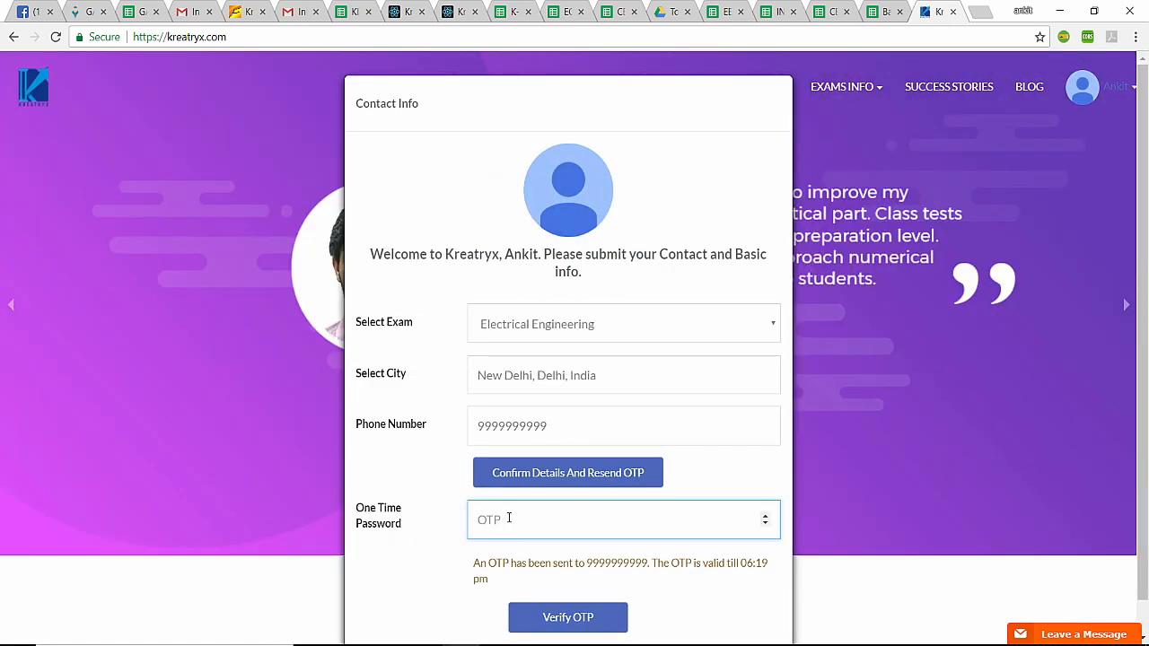
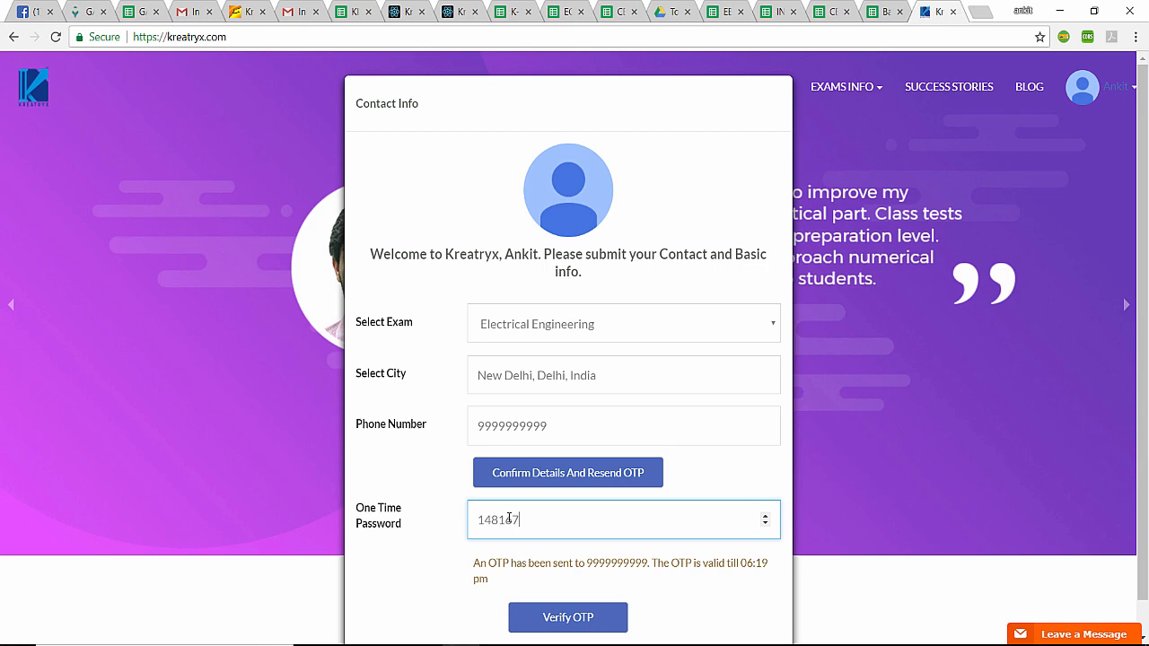
pyautogui.click(568, 618)
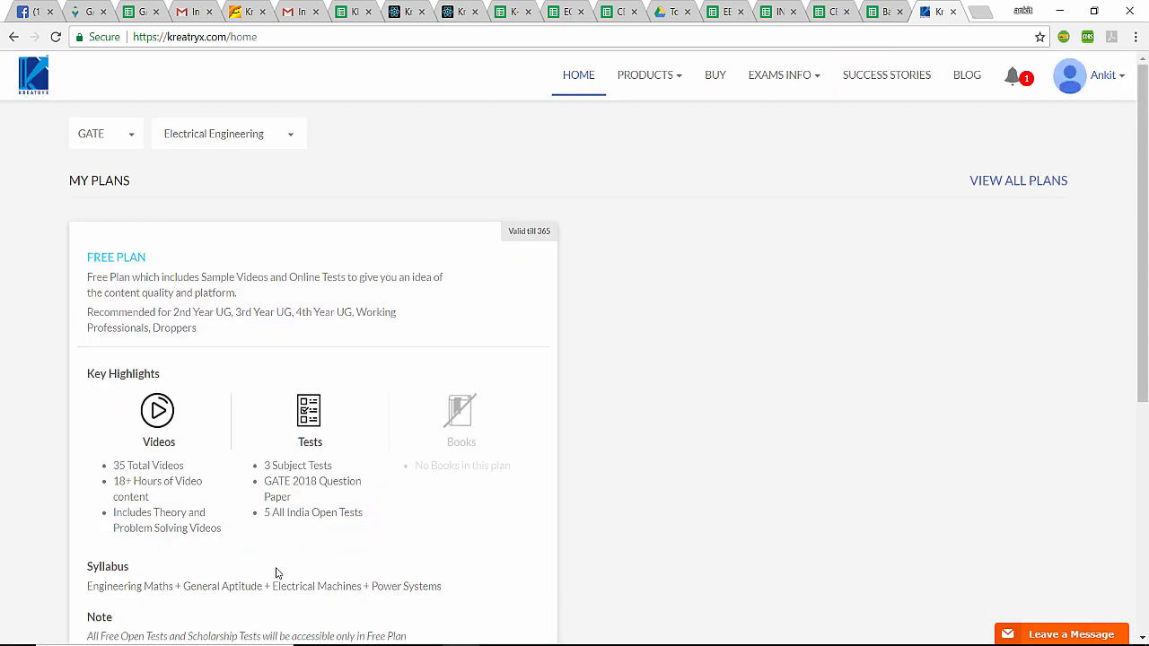
pyautogui.moveTo(438, 428)
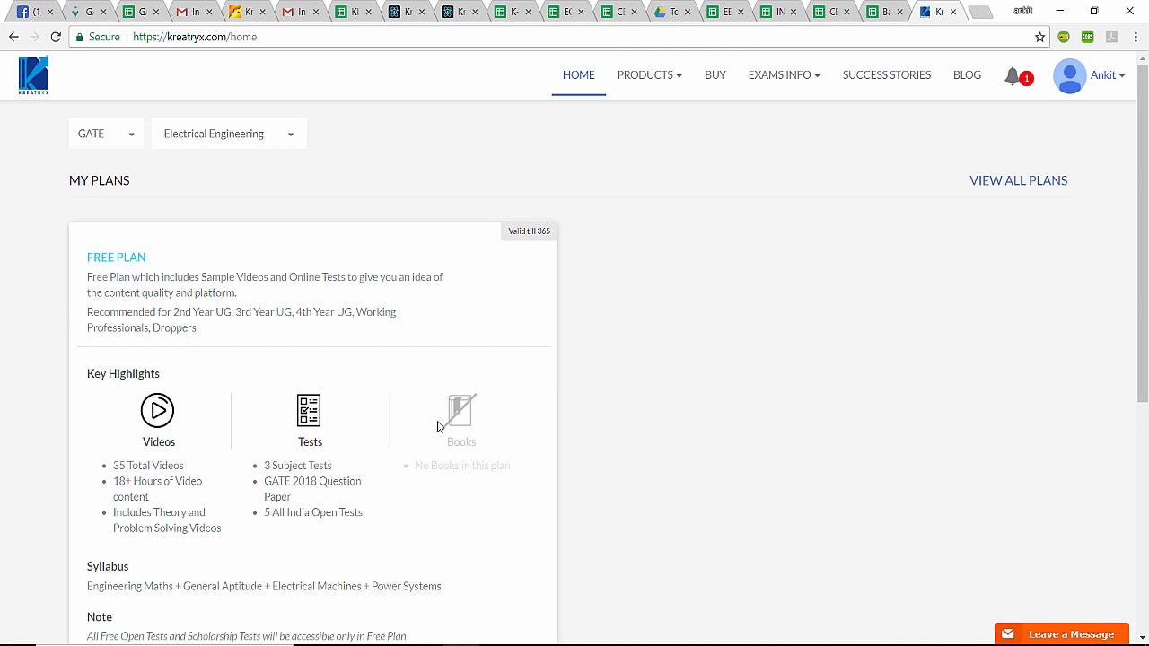
# Dismiss the seminar announcement and go to the Buy catalogue of plans.
pyautogui.scroll(-3)
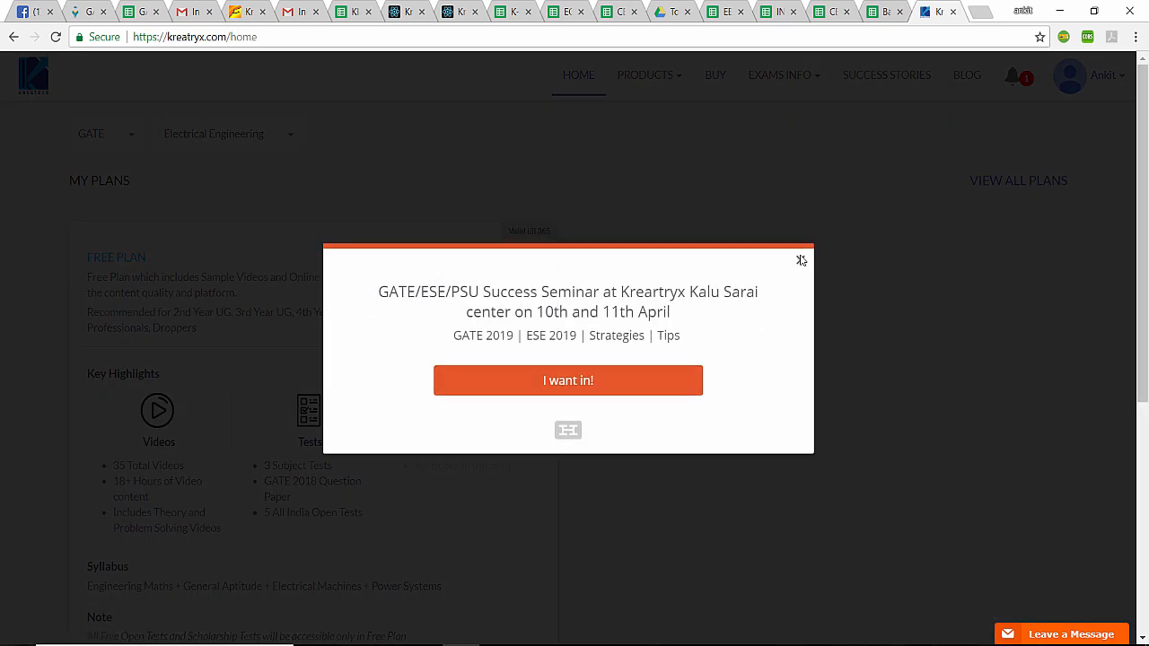
pyautogui.click(801, 260)
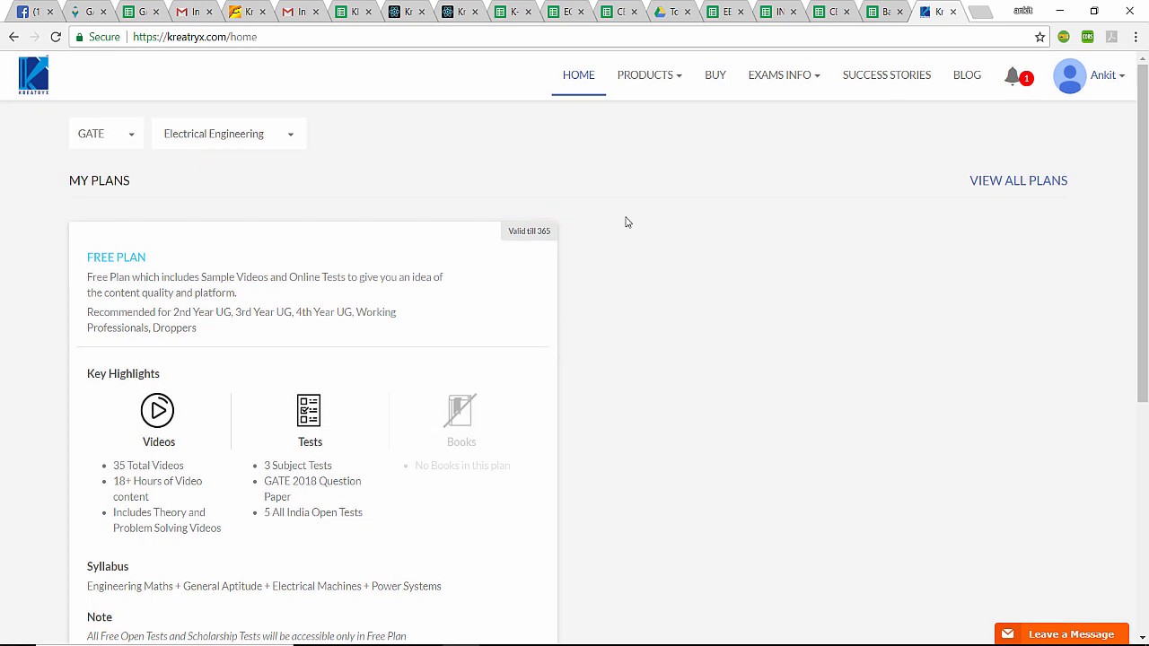
pyautogui.click(644, 75)
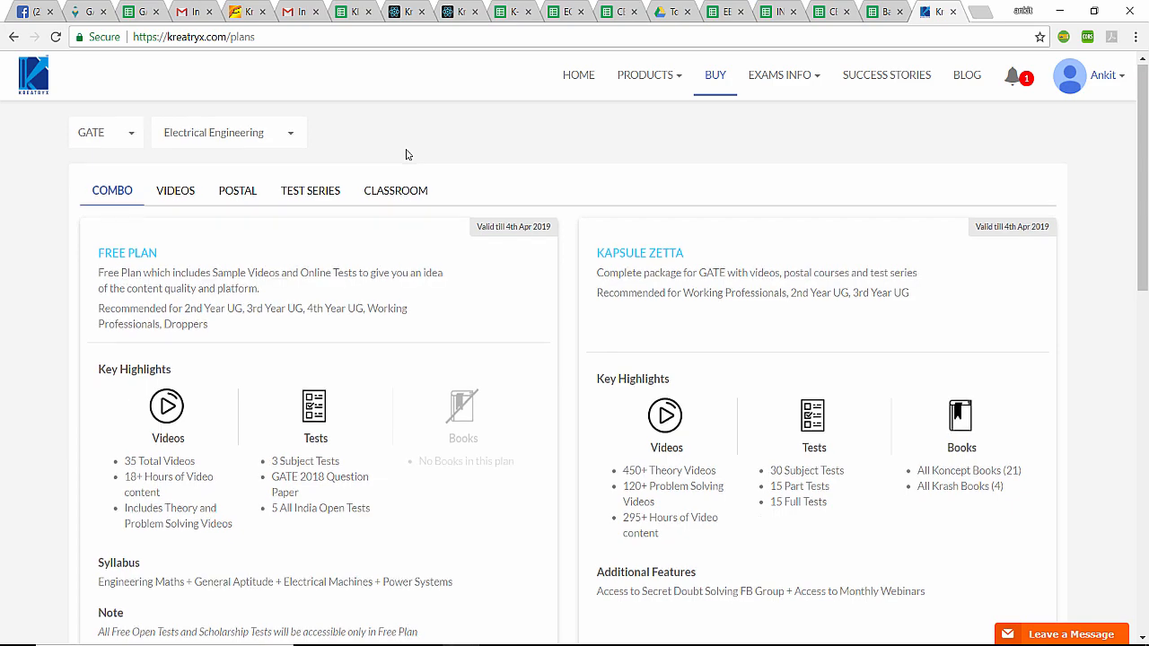
# Add the GATE Self-Study plan to the cart at Rs 117, then switch to Facebook.
pyautogui.scroll(-3)
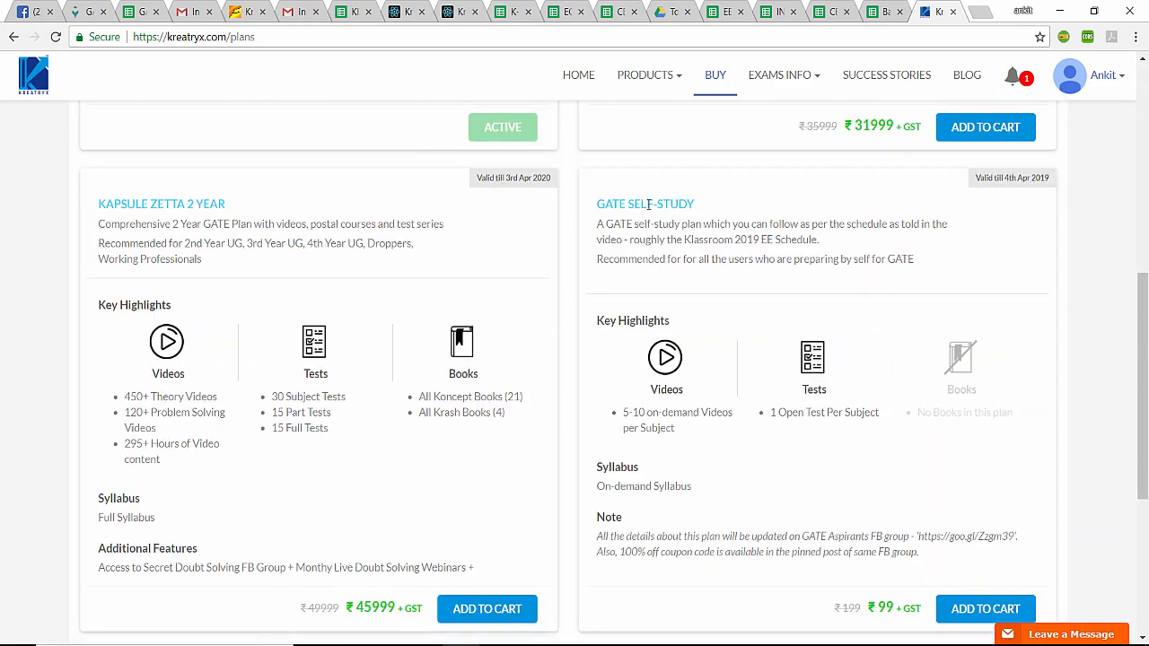
pyautogui.click(984, 608)
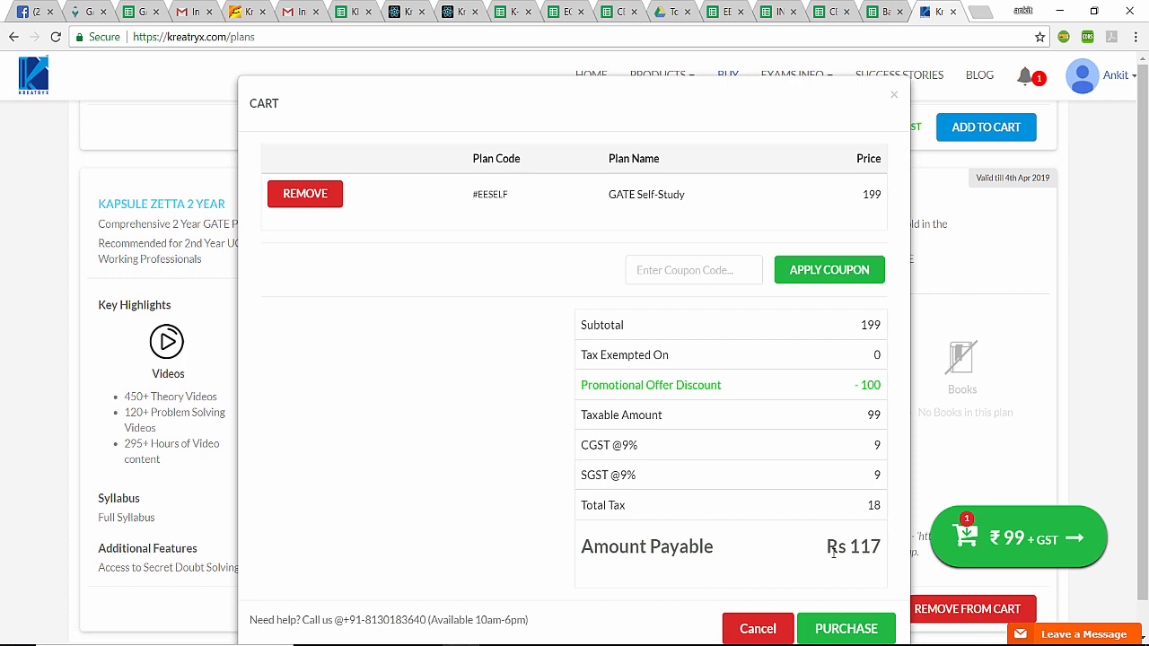
pyautogui.moveTo(804, 463)
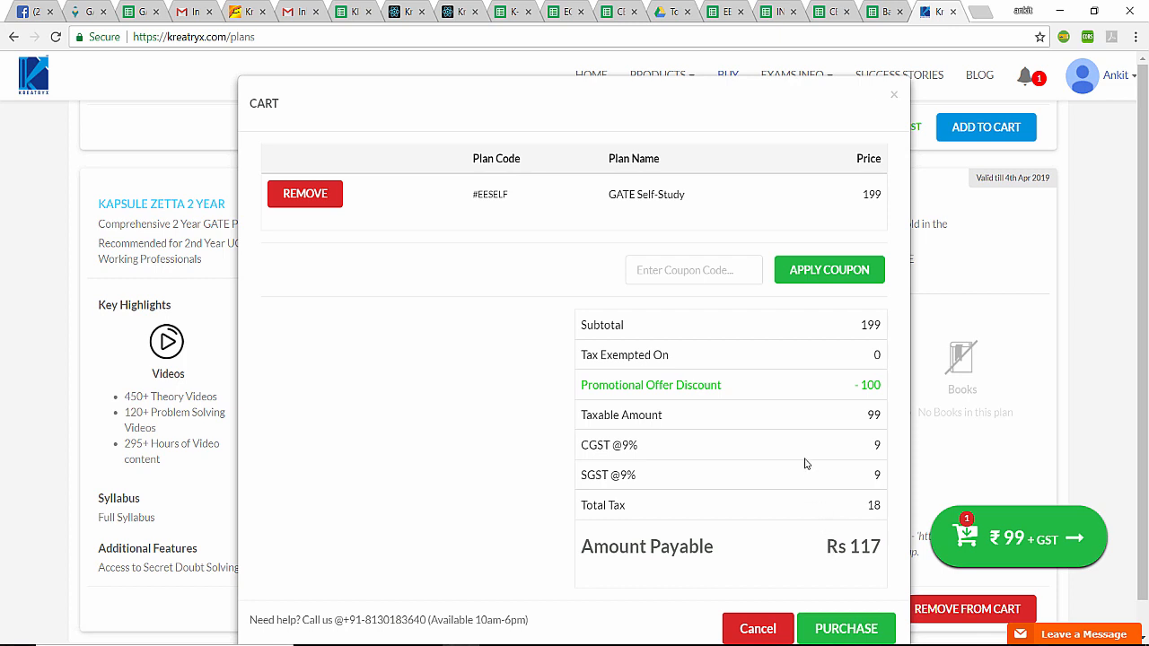
pyautogui.click(693, 269)
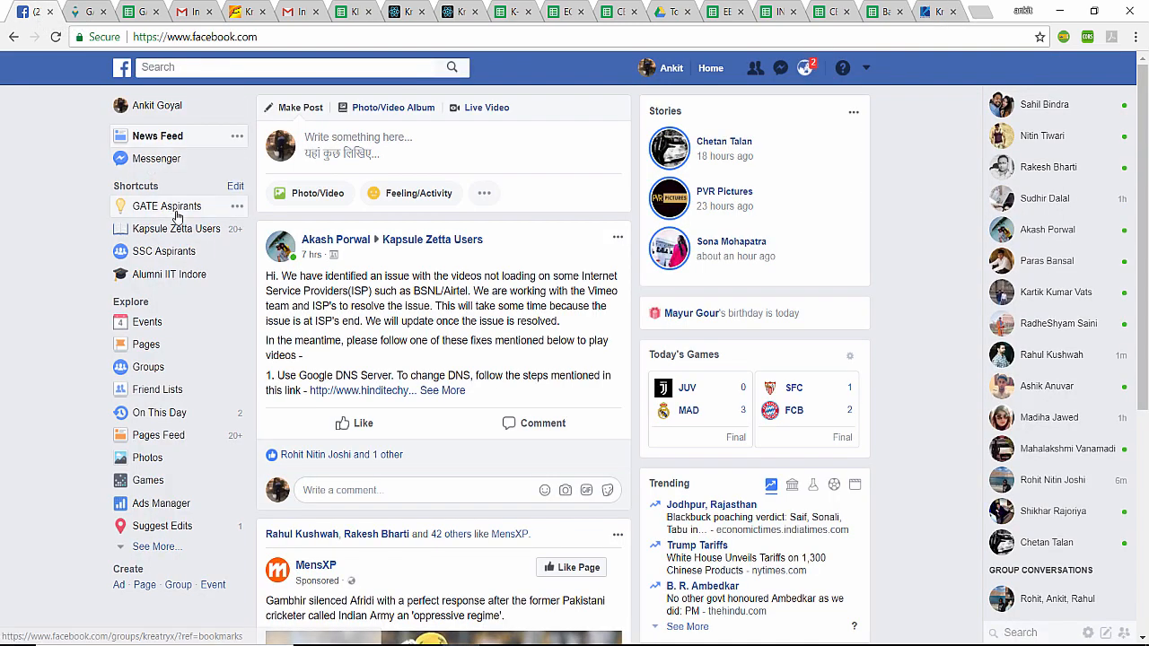
# View the GATE Aspirants group and its pinned post on Facebook.
pyautogui.click(165, 205)
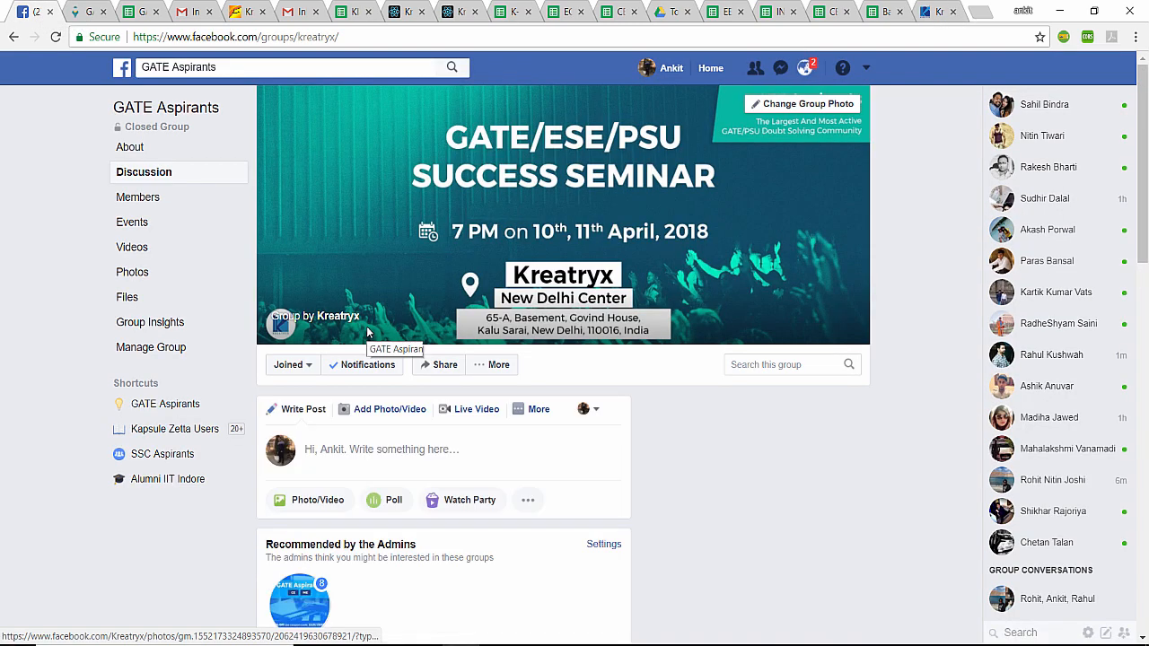
pyautogui.scroll(-3)
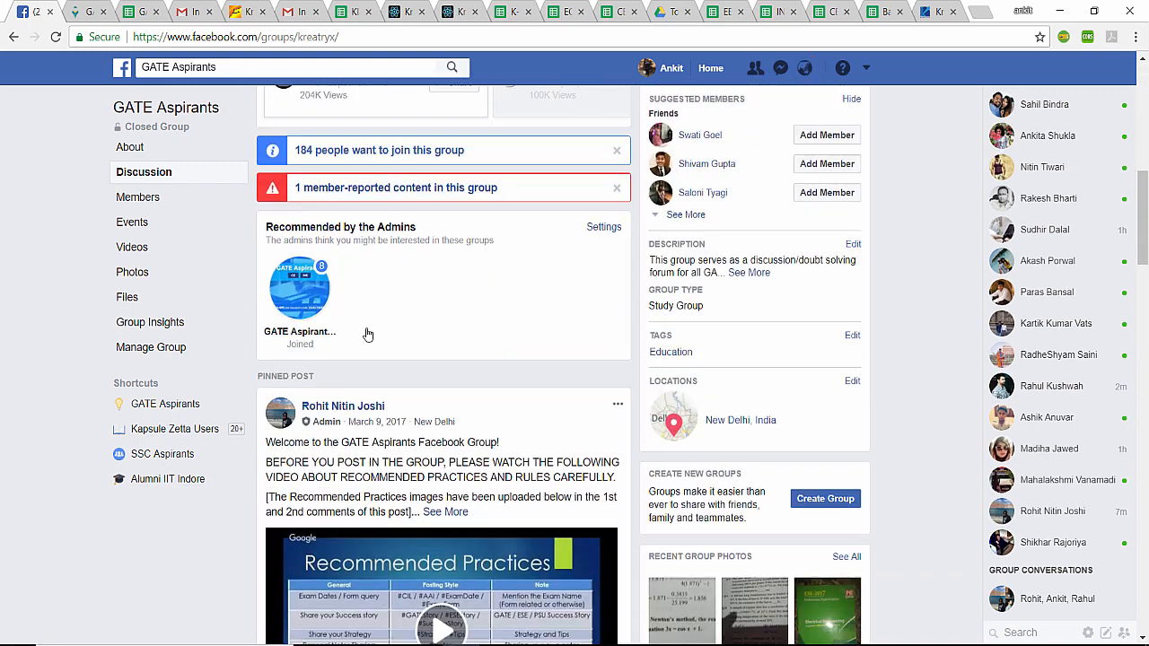
pyautogui.scroll(-3)
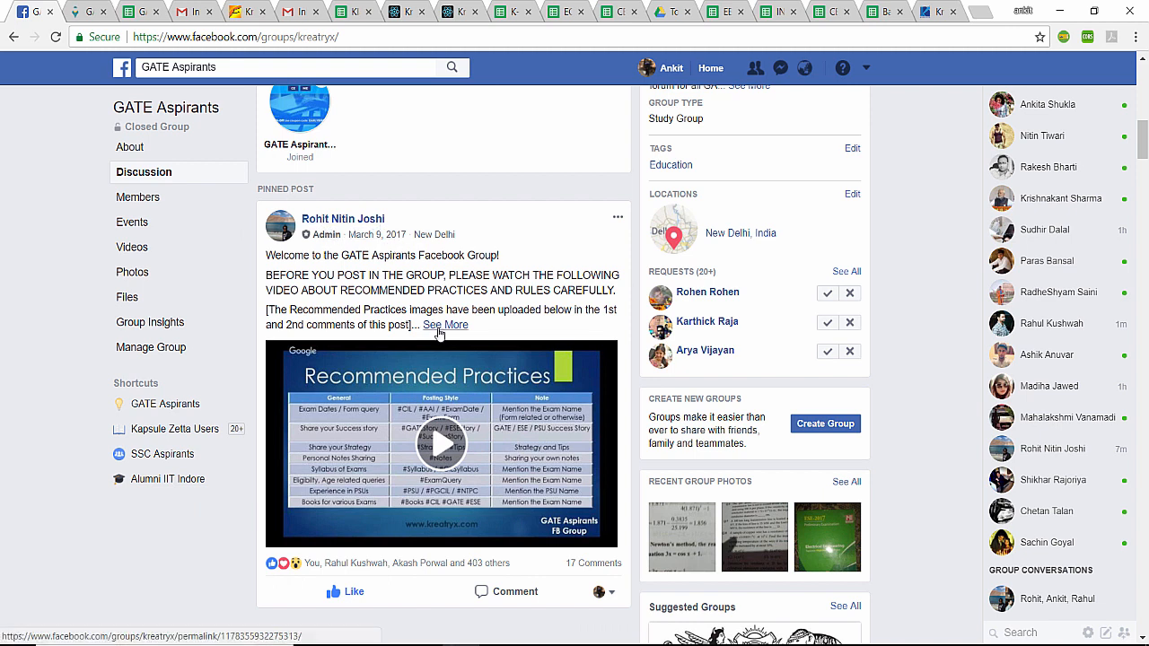
pyautogui.moveTo(727, 106)
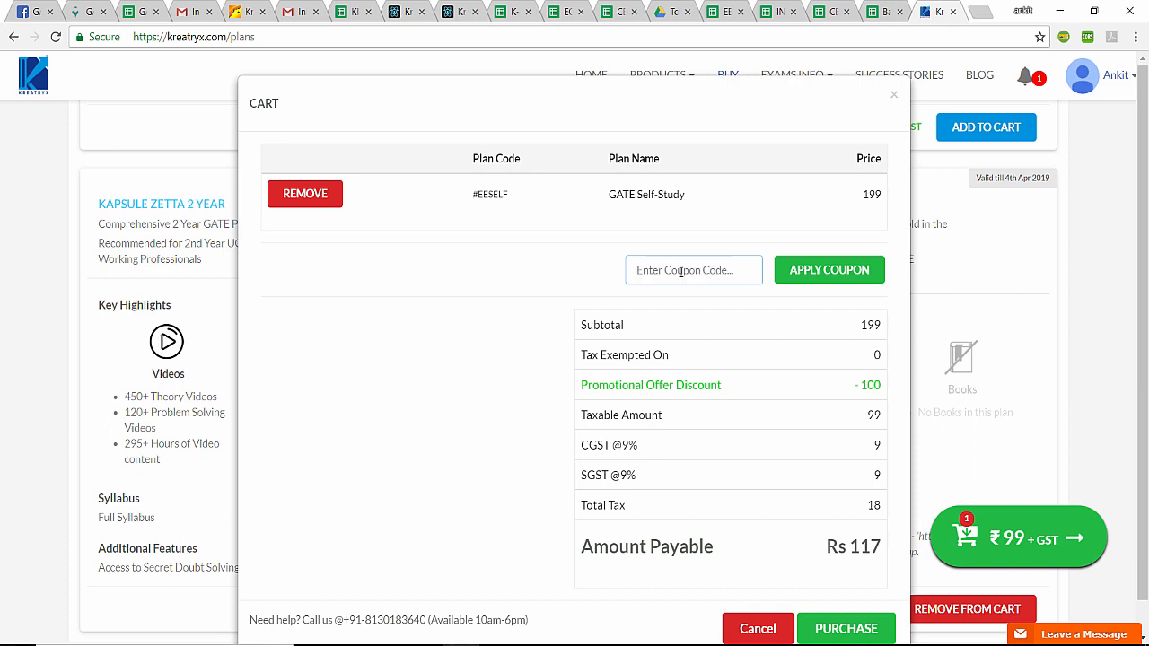
# Apply a coupon in the Kreatryx cart, bringing the amount payable to Rs 0.
pyautogui.click(829, 269)
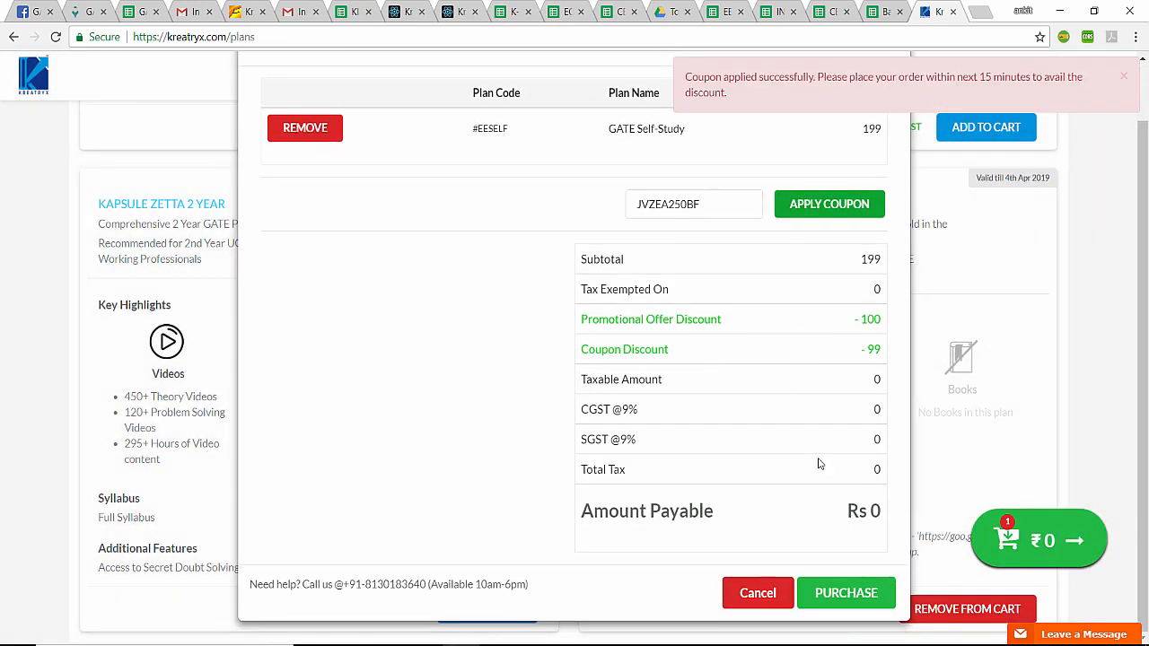
pyautogui.click(843, 593)
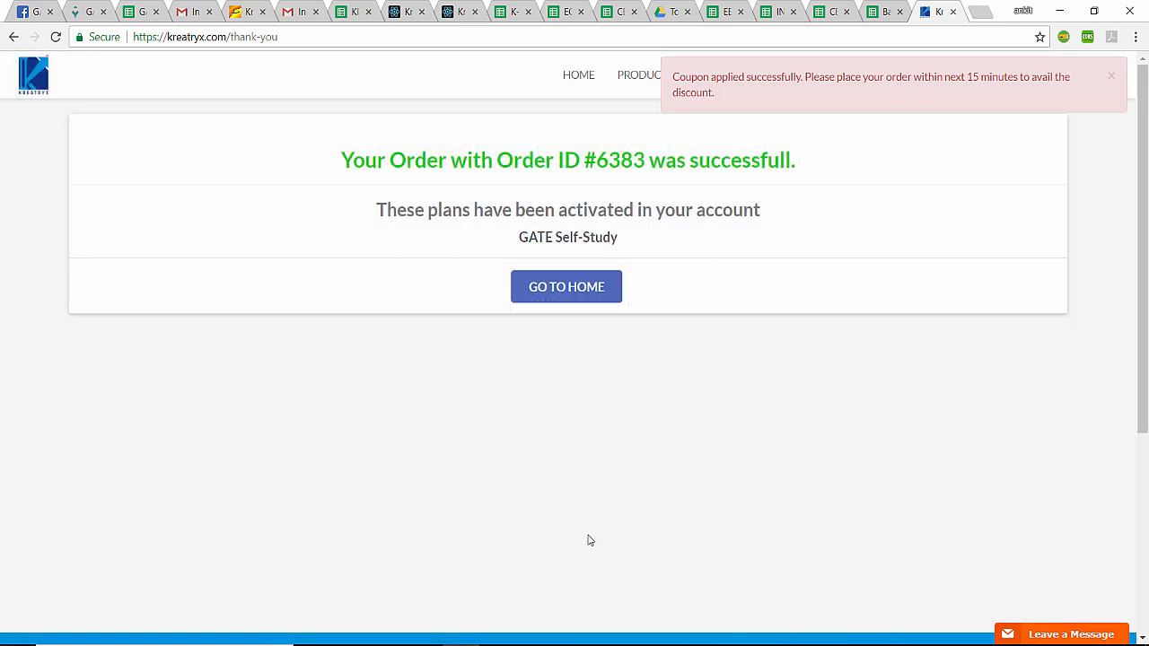
# Leave the order confirmation page and return to the Kreatryx home page.
pyautogui.scroll(-3)
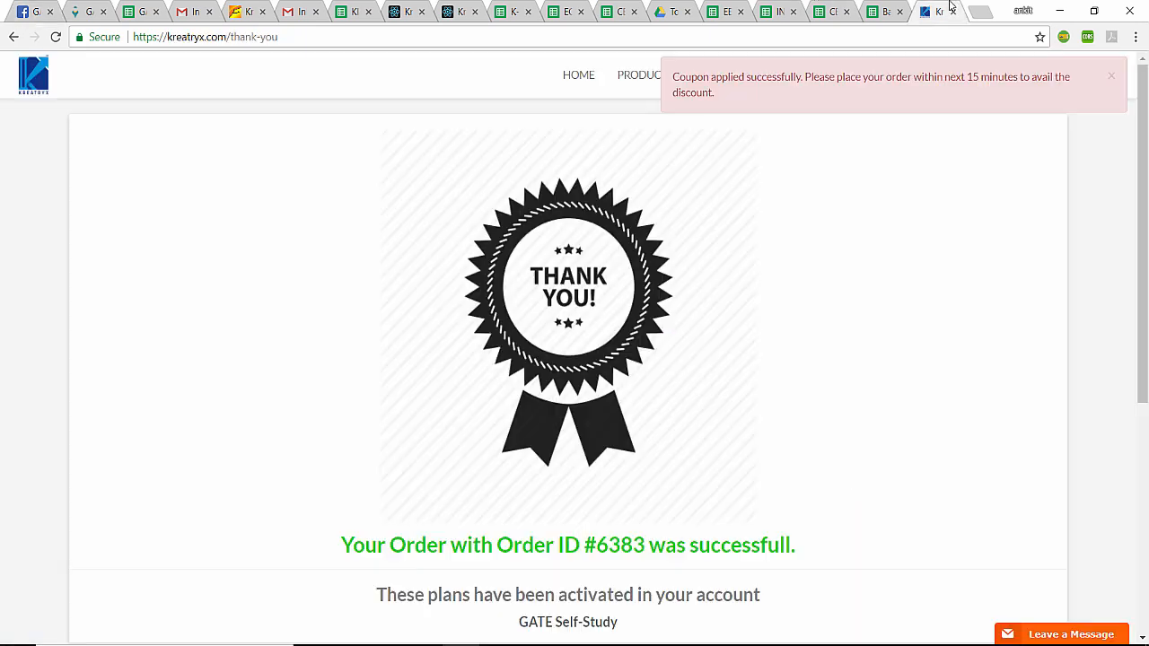
pyautogui.scroll(-3)
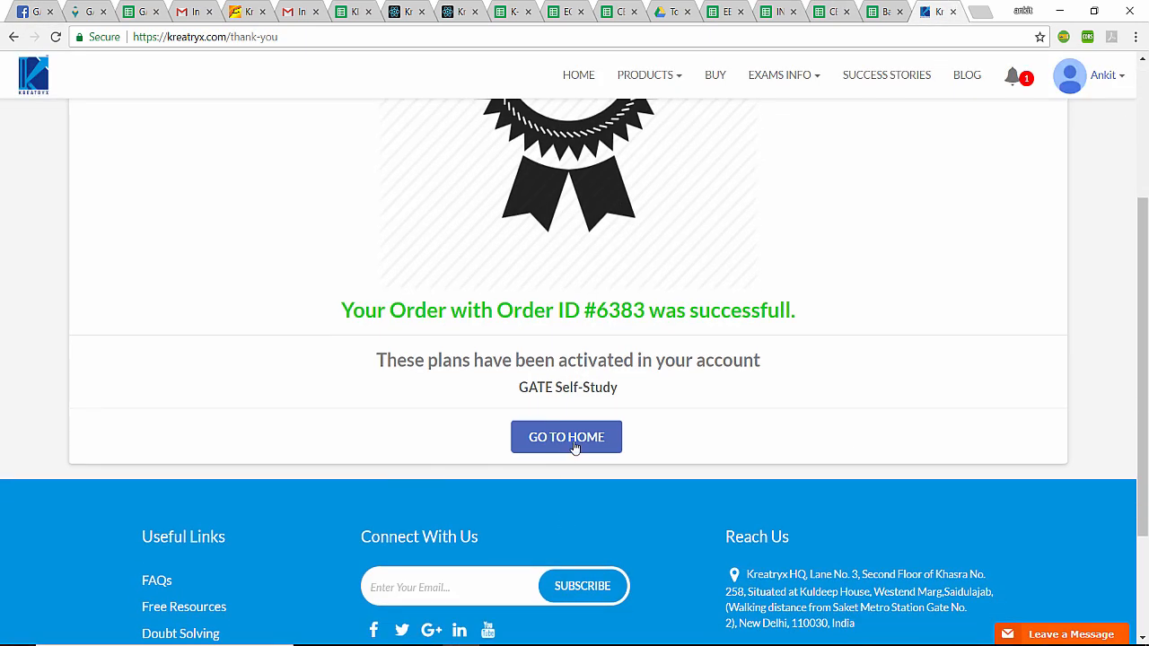
pyautogui.click(567, 438)
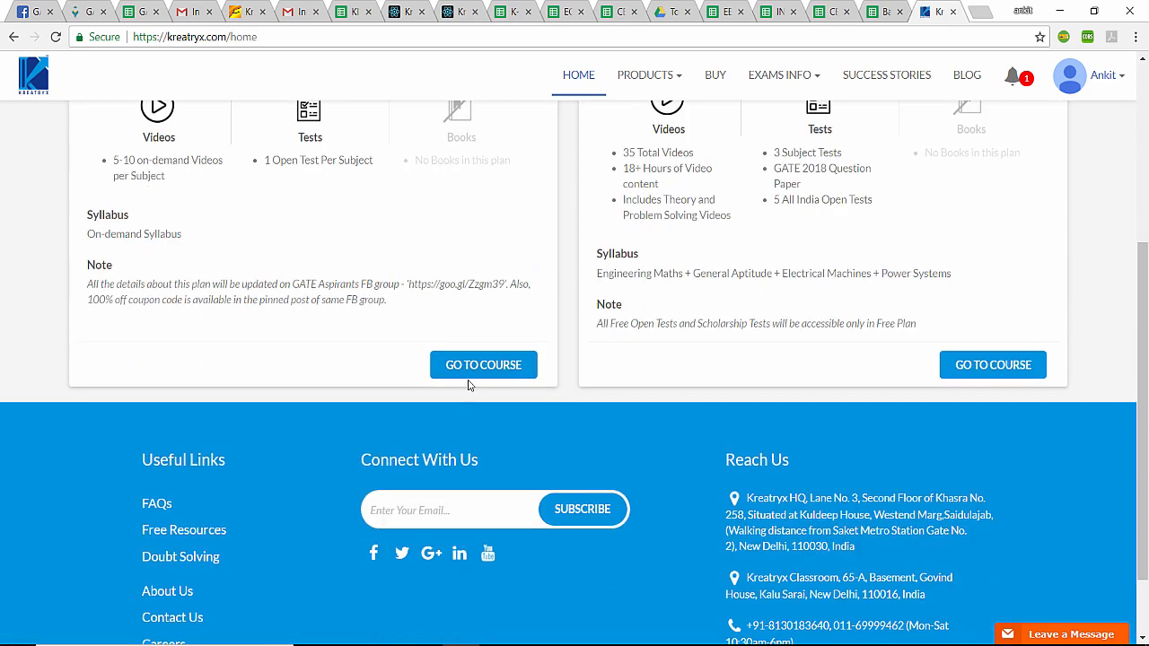
# Go to the GATE Self-Study plan and review its four courses and KTests table.
pyautogui.click(482, 364)
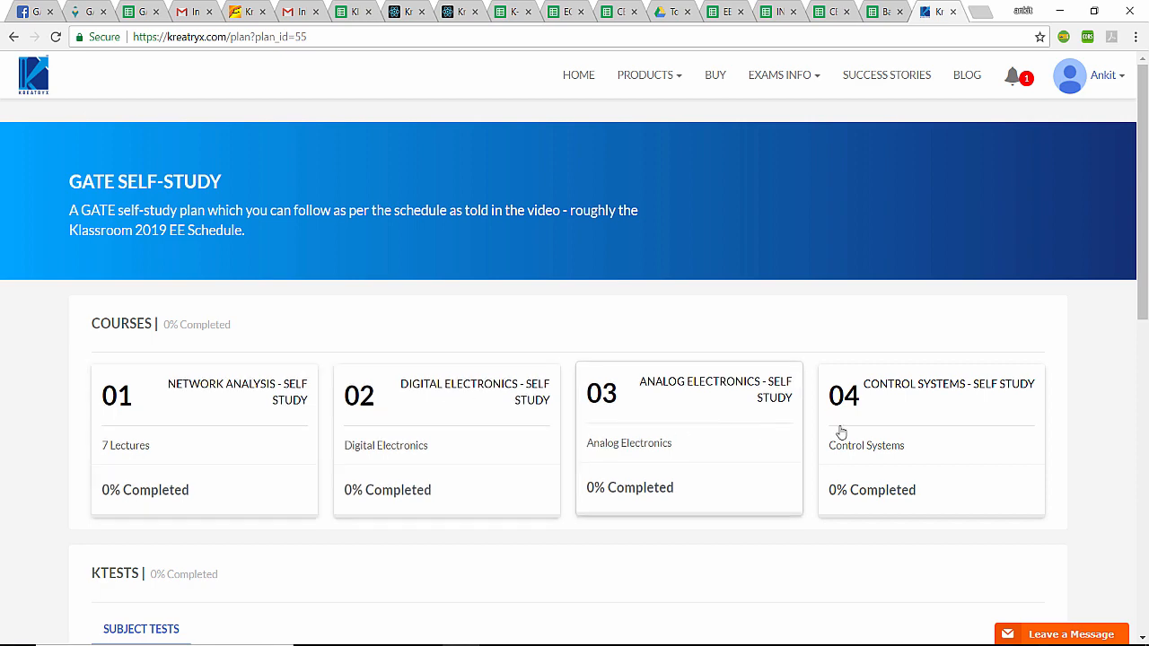
pyautogui.scroll(-3)
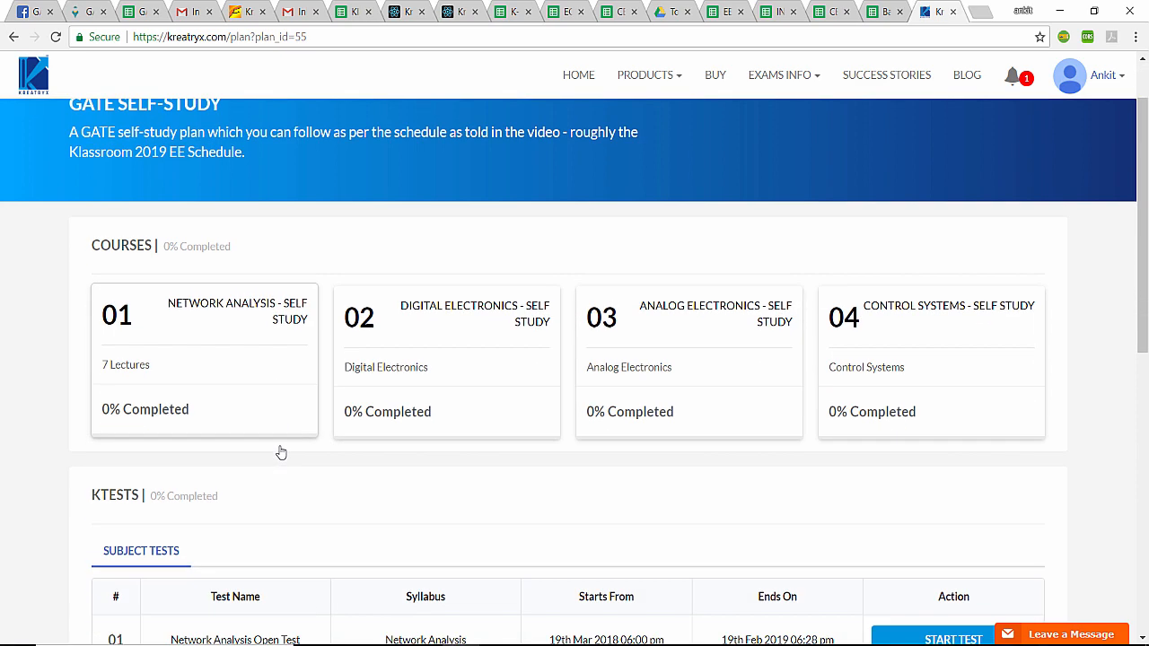
pyautogui.scroll(-3)
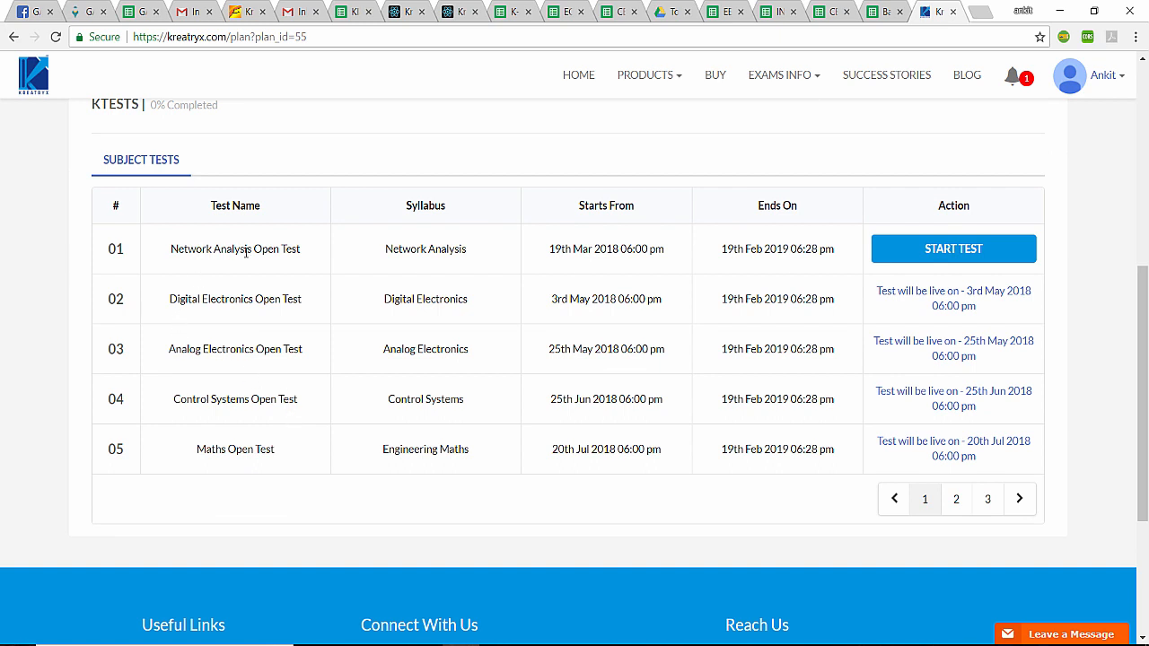
pyautogui.moveTo(808, 266)
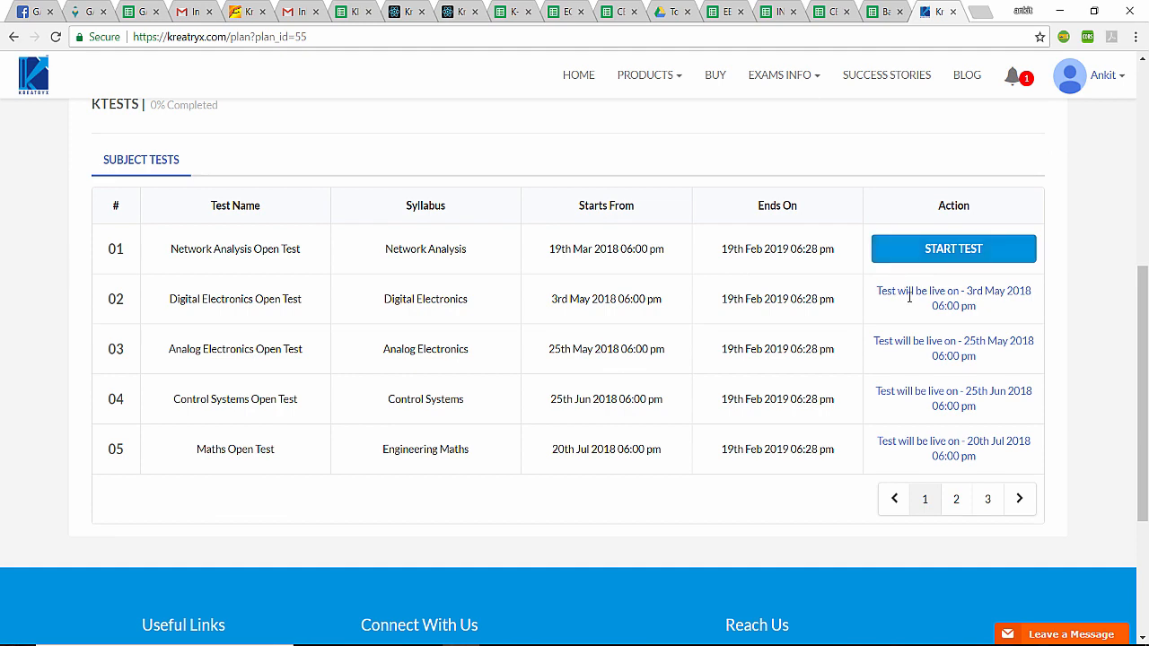
pyautogui.moveTo(927, 309)
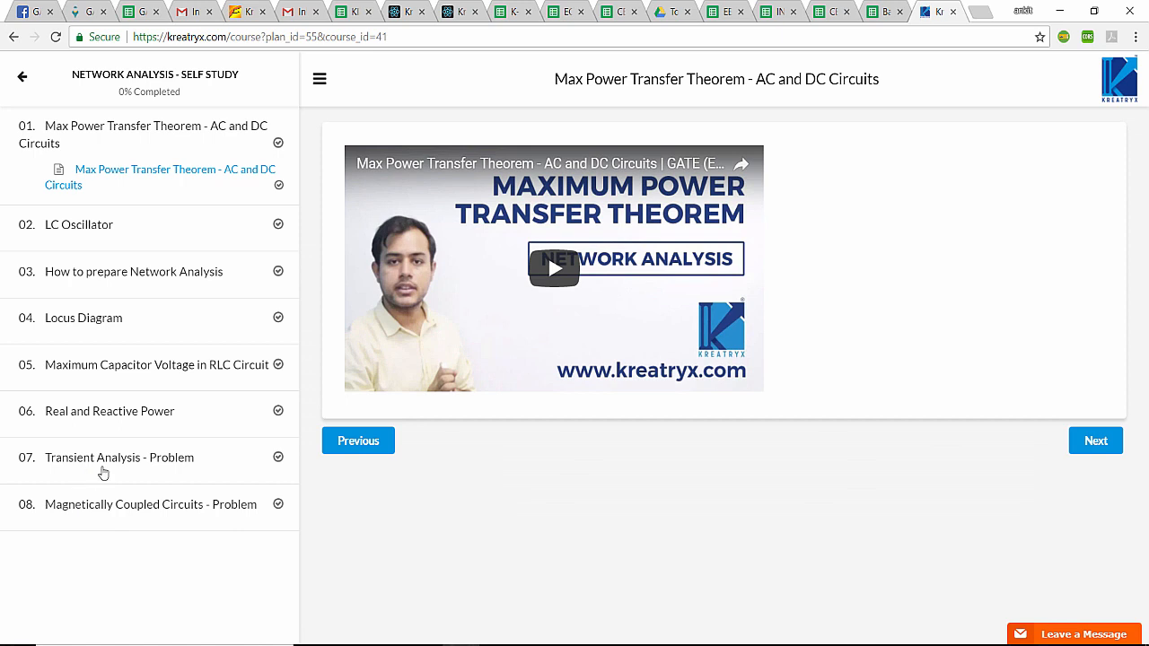
# Play the Max Power Transfer Theorem video briefly, then load the LC Oscillator lecture.
pyautogui.click(553, 268)
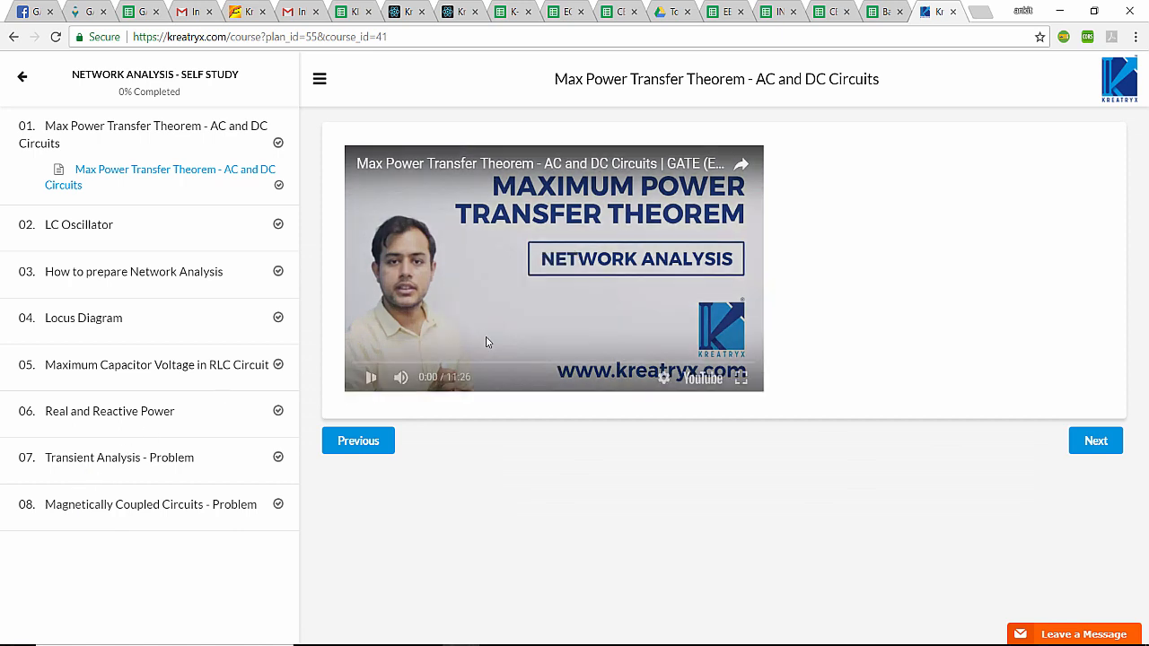
pyautogui.click(370, 377)
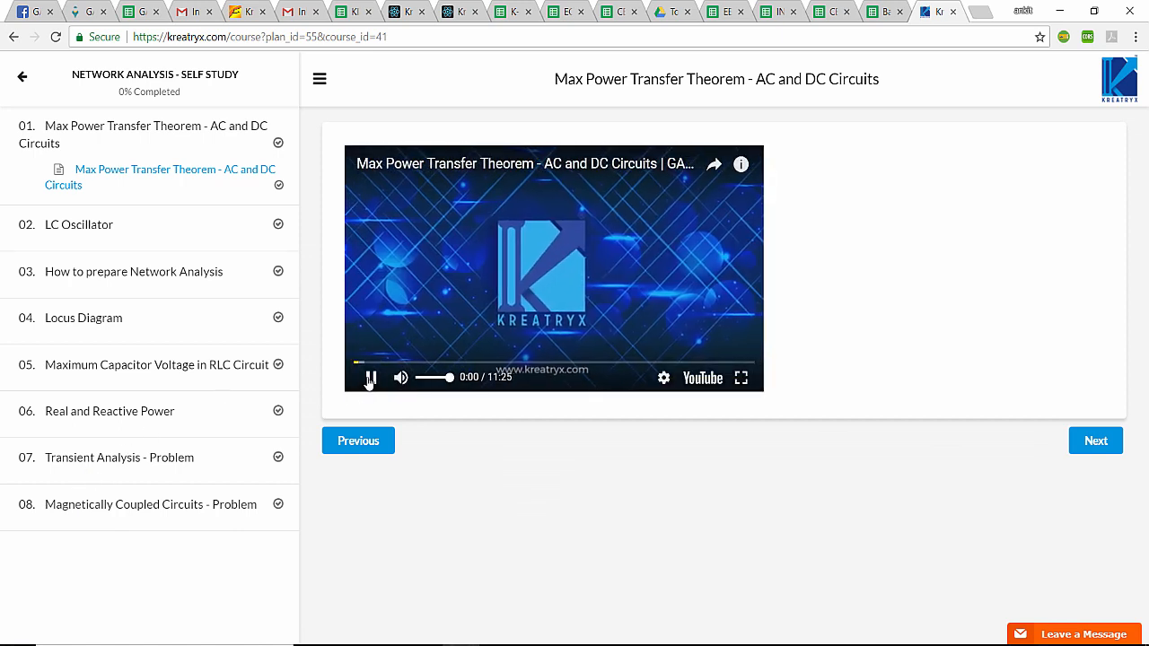
pyautogui.click(370, 377)
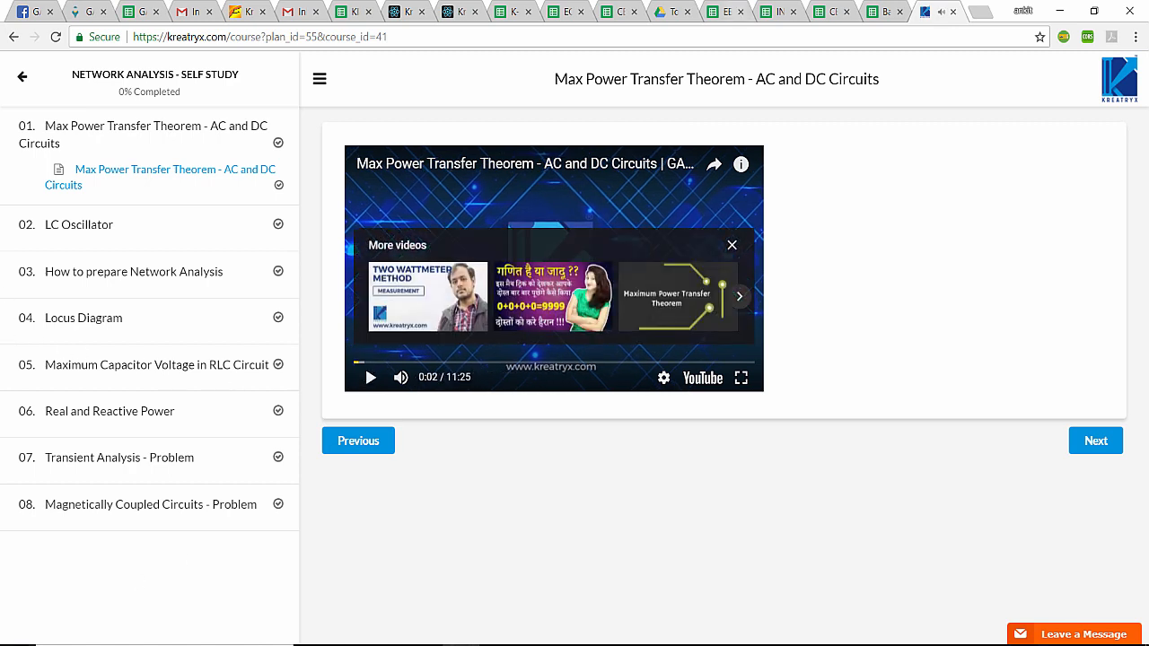
pyautogui.click(79, 225)
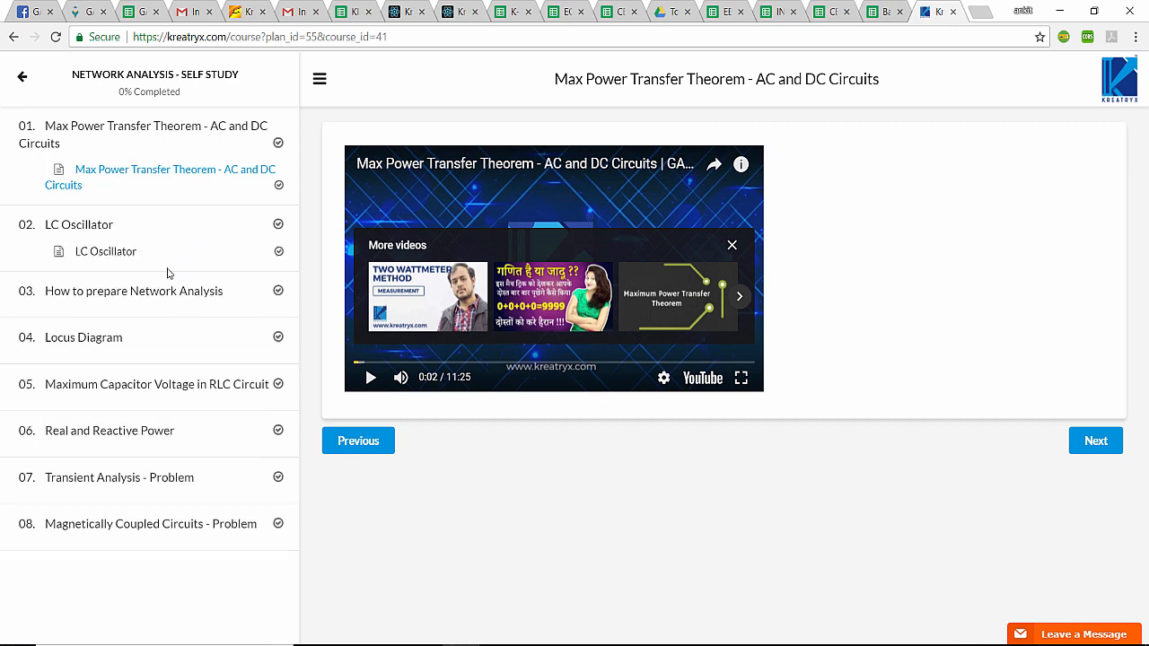
pyautogui.click(106, 251)
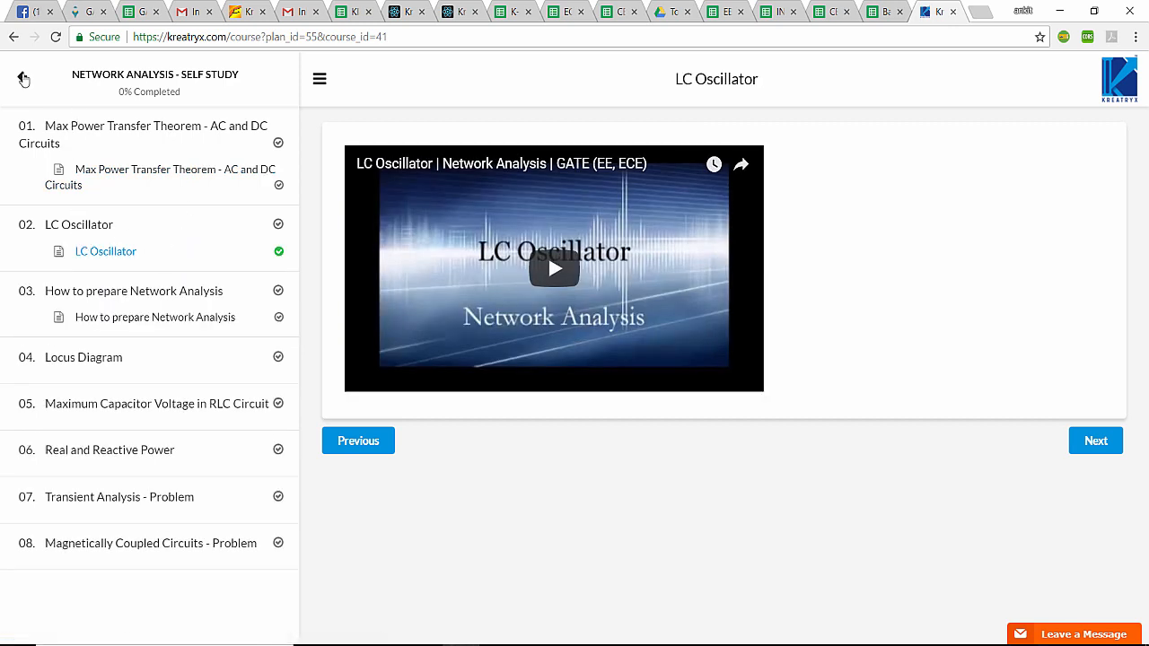
# Return to the plan page showing Network Analysis at 14% and review the KTests table.
pyautogui.click(21, 79)
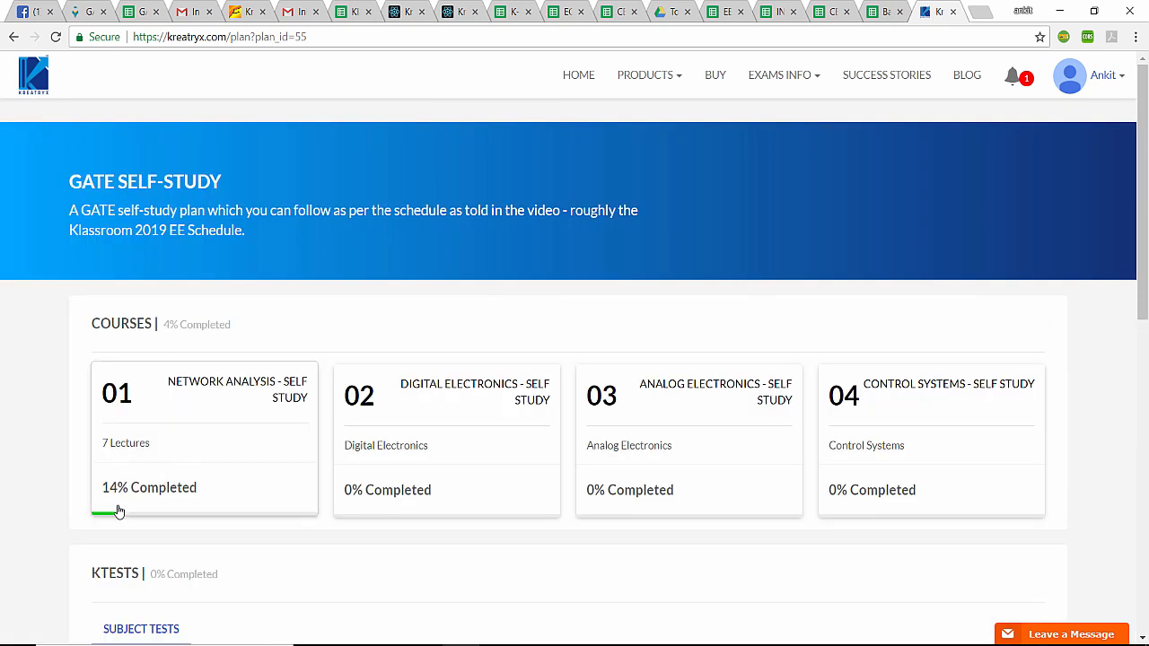
pyautogui.moveTo(122, 459)
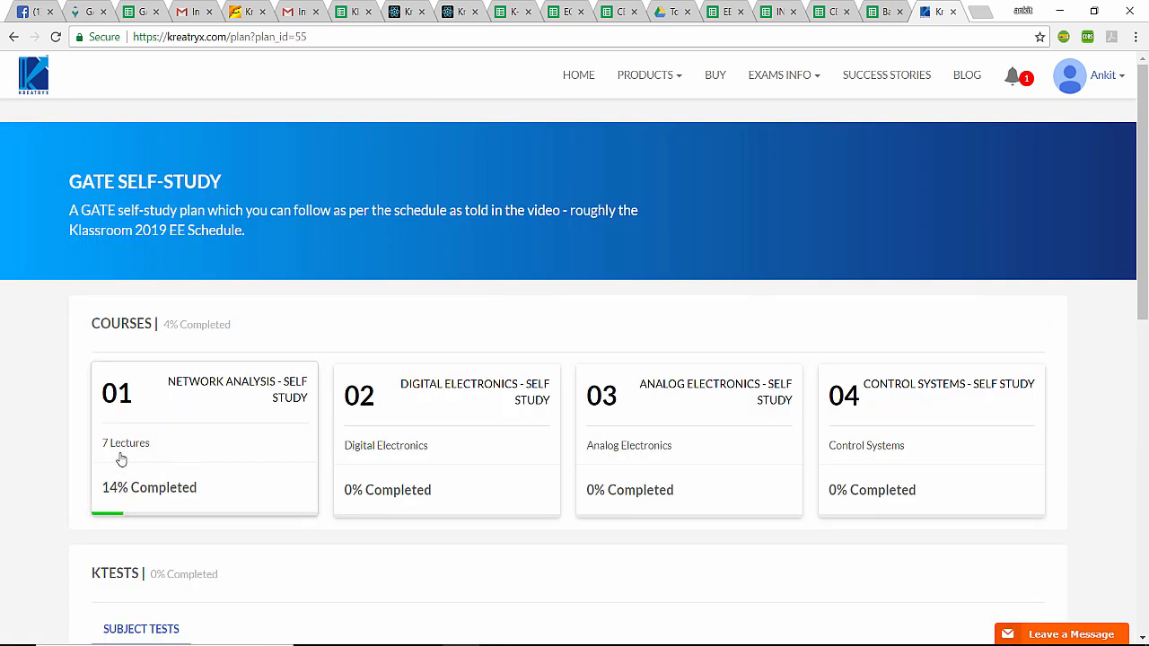
pyautogui.moveTo(109, 449)
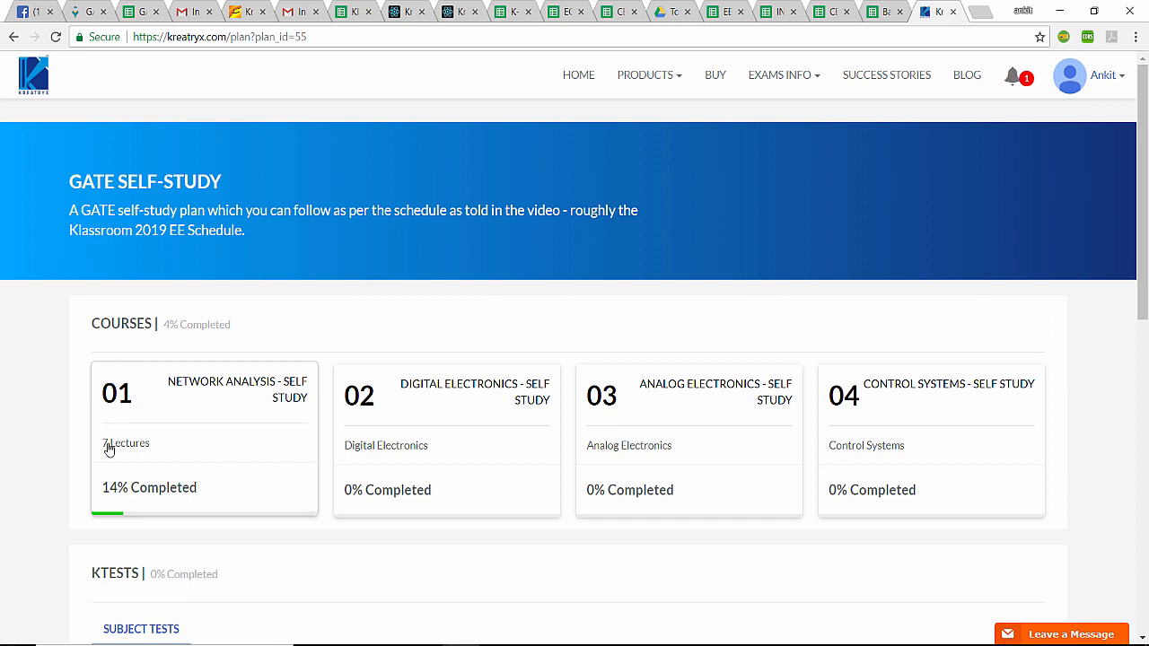
pyautogui.moveTo(438, 474)
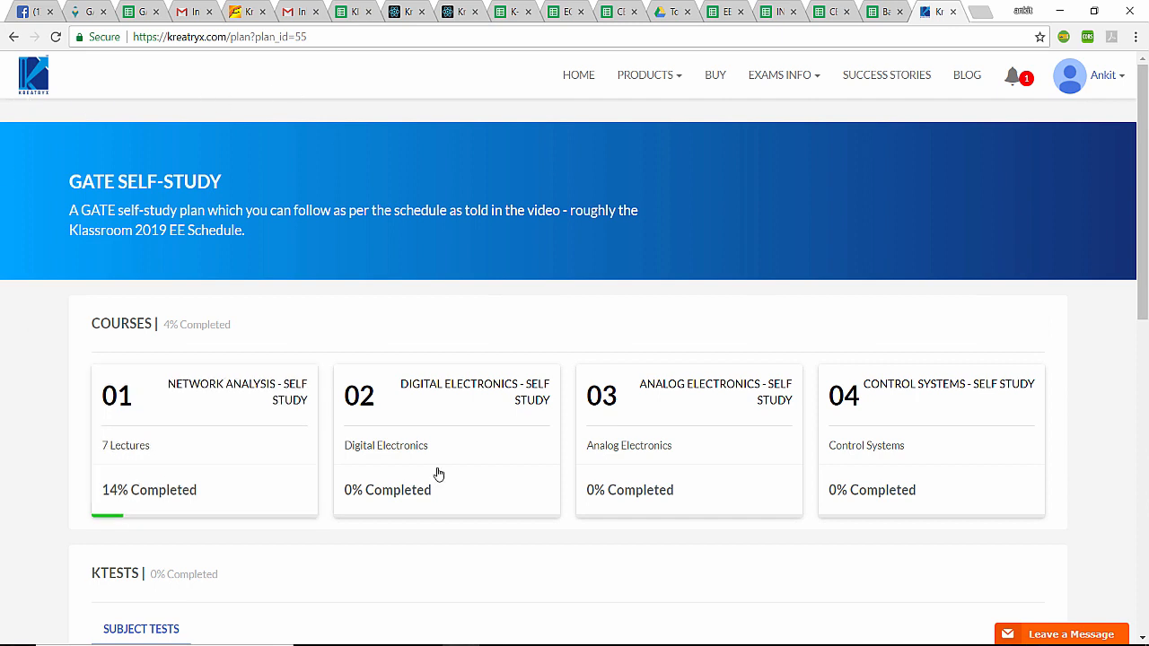
pyautogui.moveTo(370, 422)
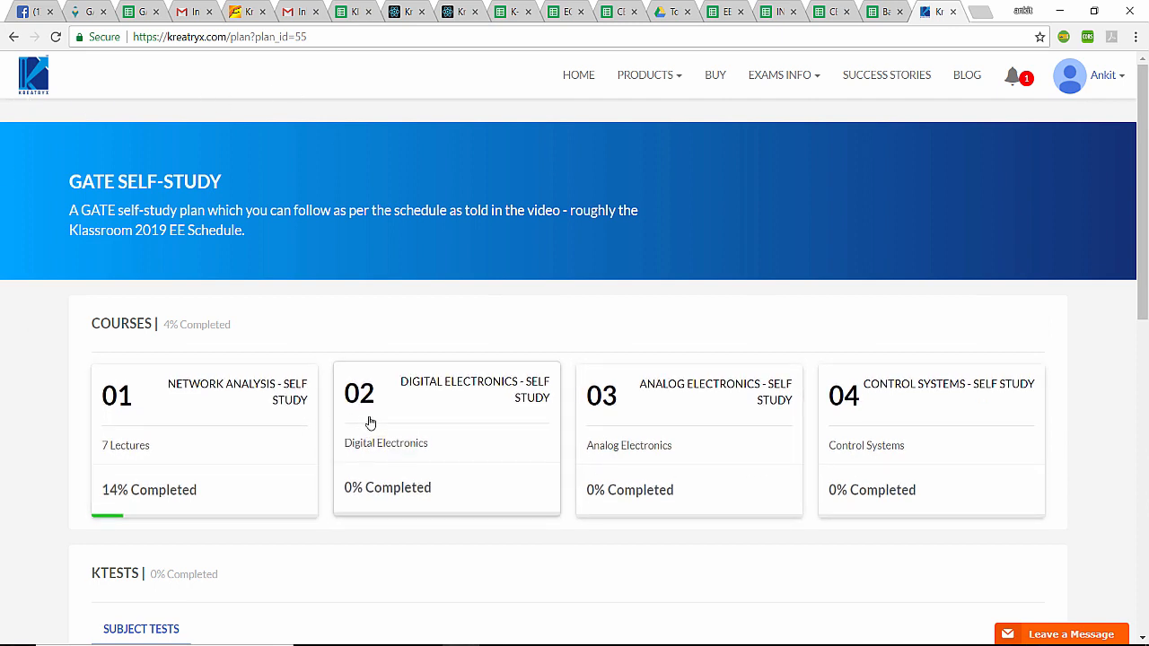
pyautogui.moveTo(521, 412)
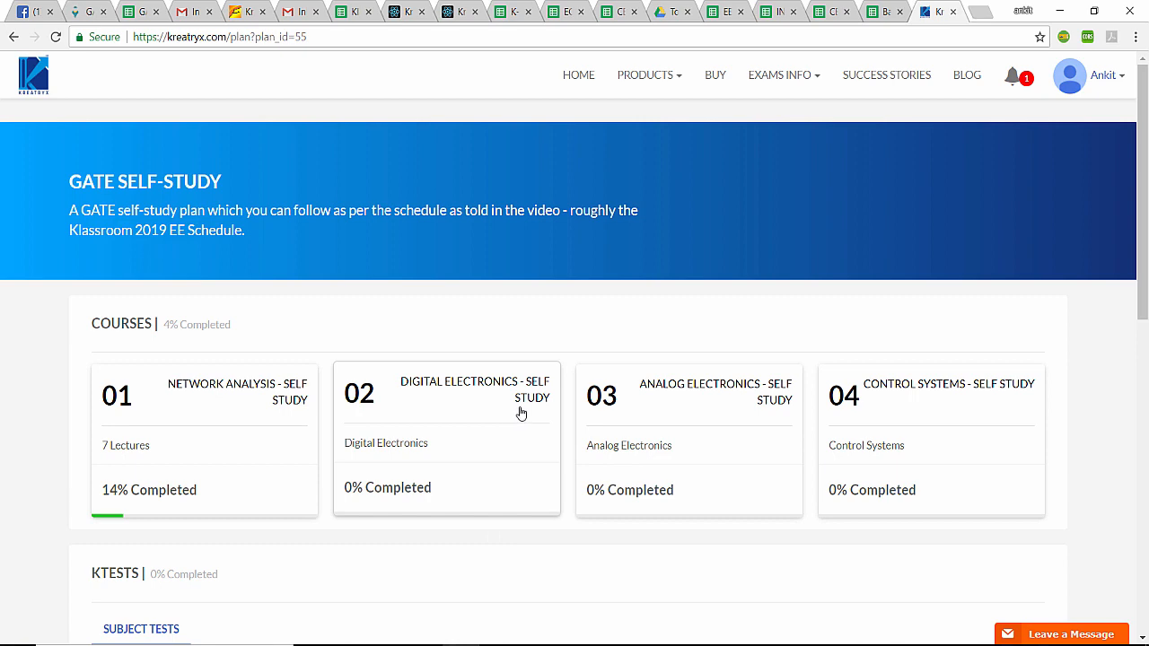
pyautogui.scroll(-3)
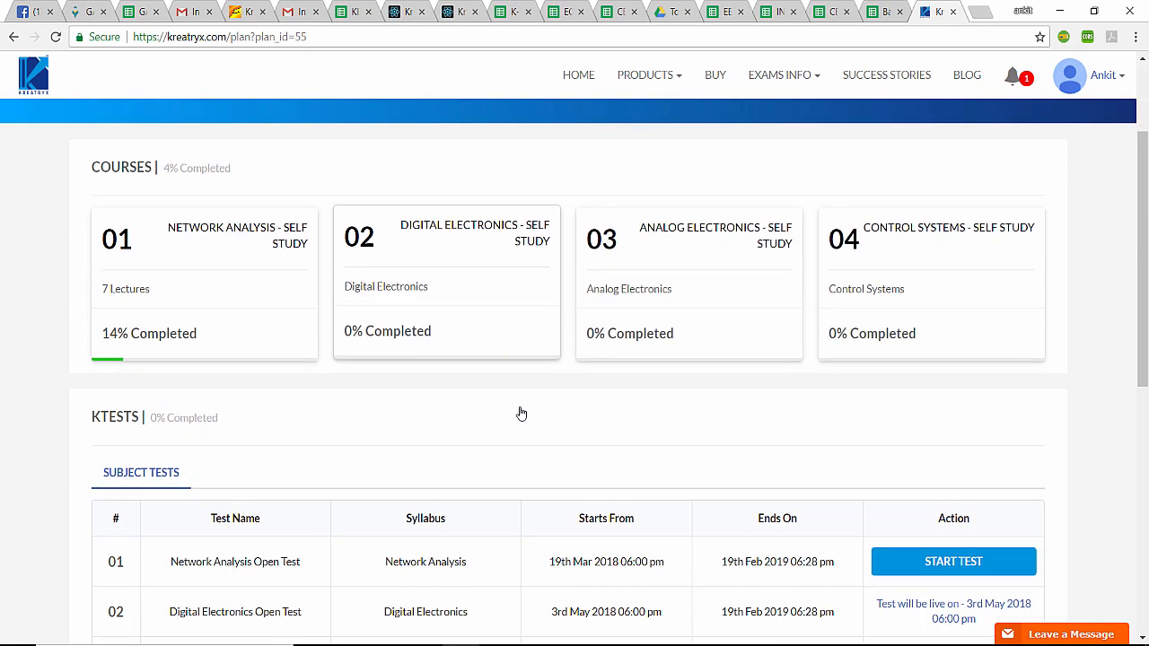
pyautogui.scroll(-3)
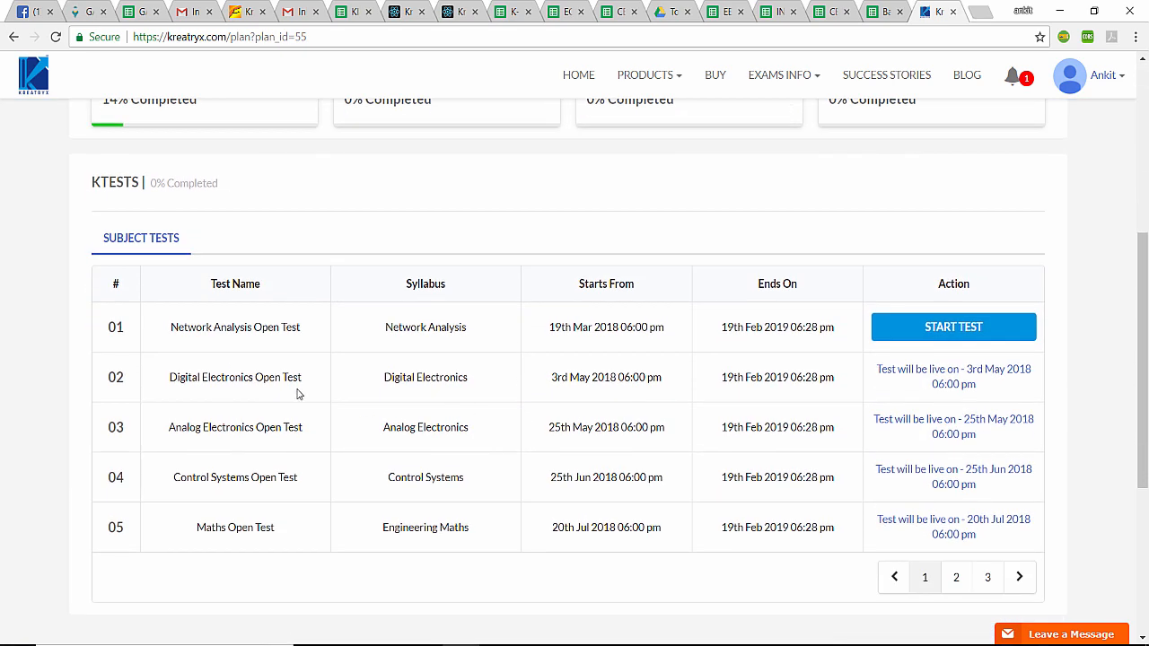
pyautogui.moveTo(357, 323)
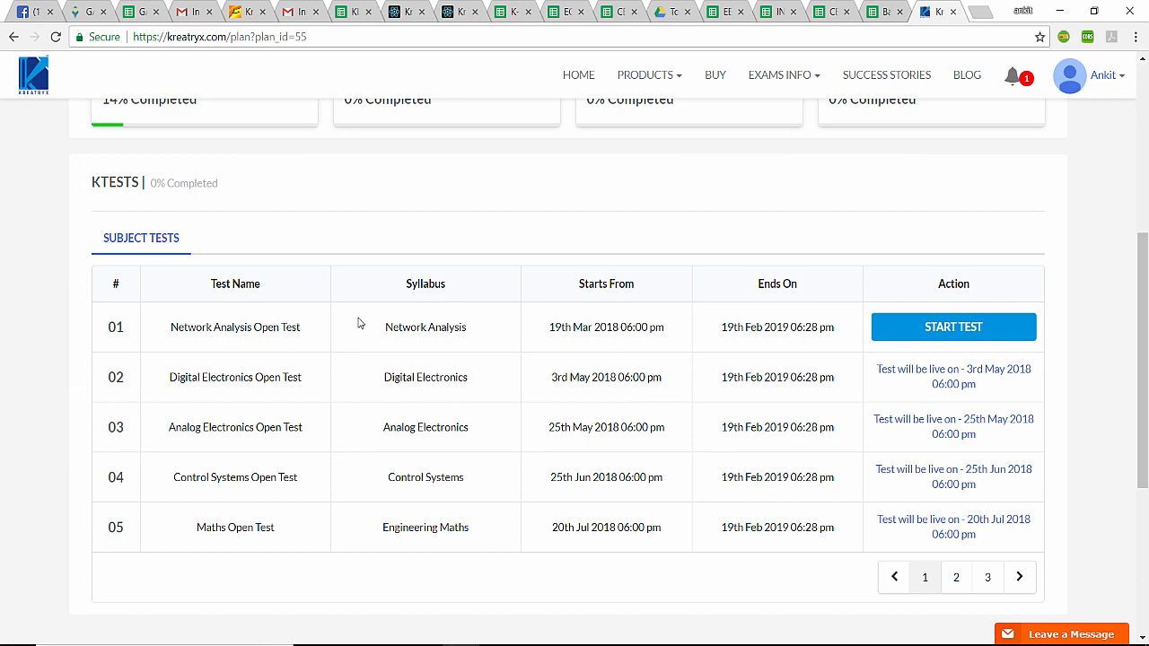
pyautogui.scroll(3)
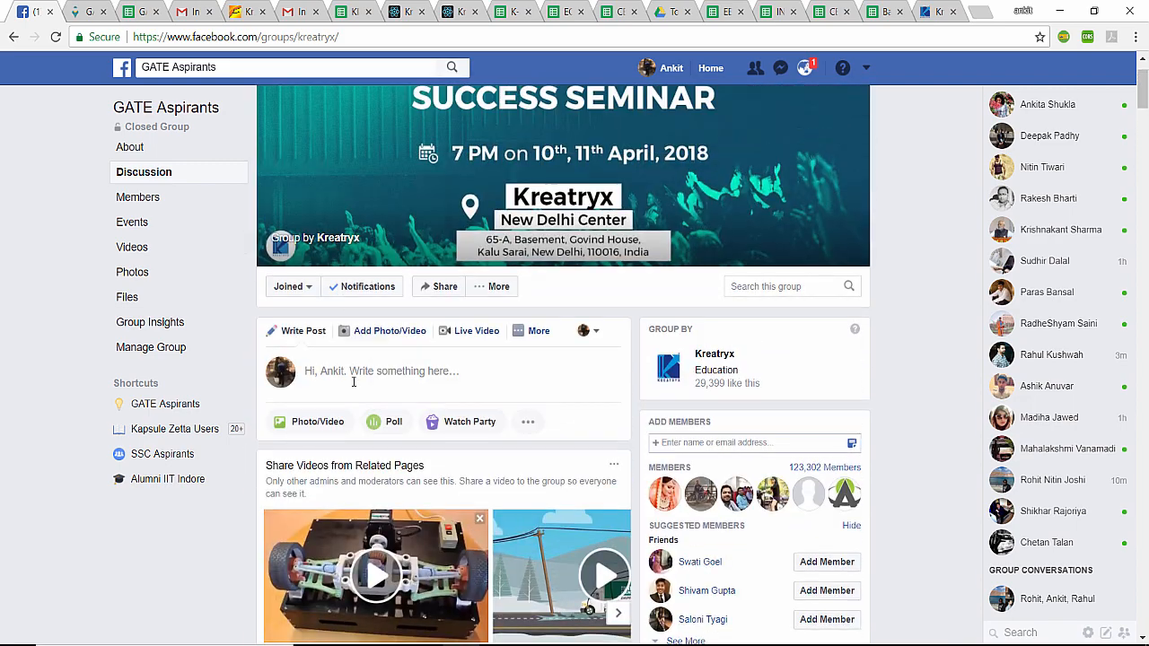
pyautogui.click(380, 369)
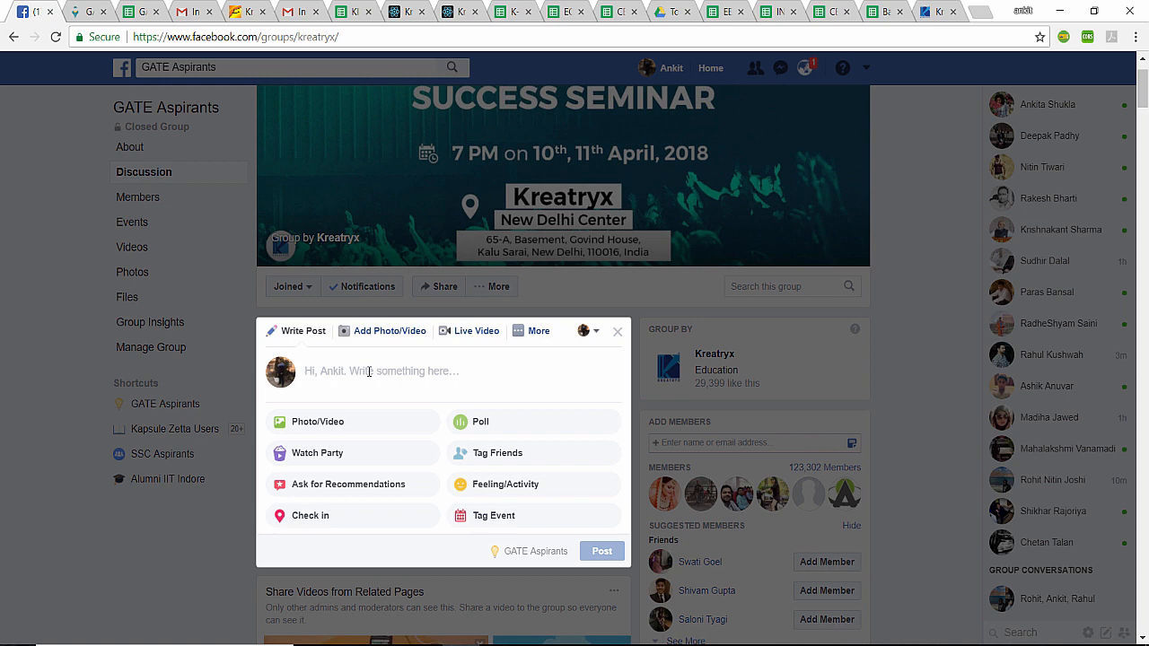
pyautogui.moveTo(966, 321)
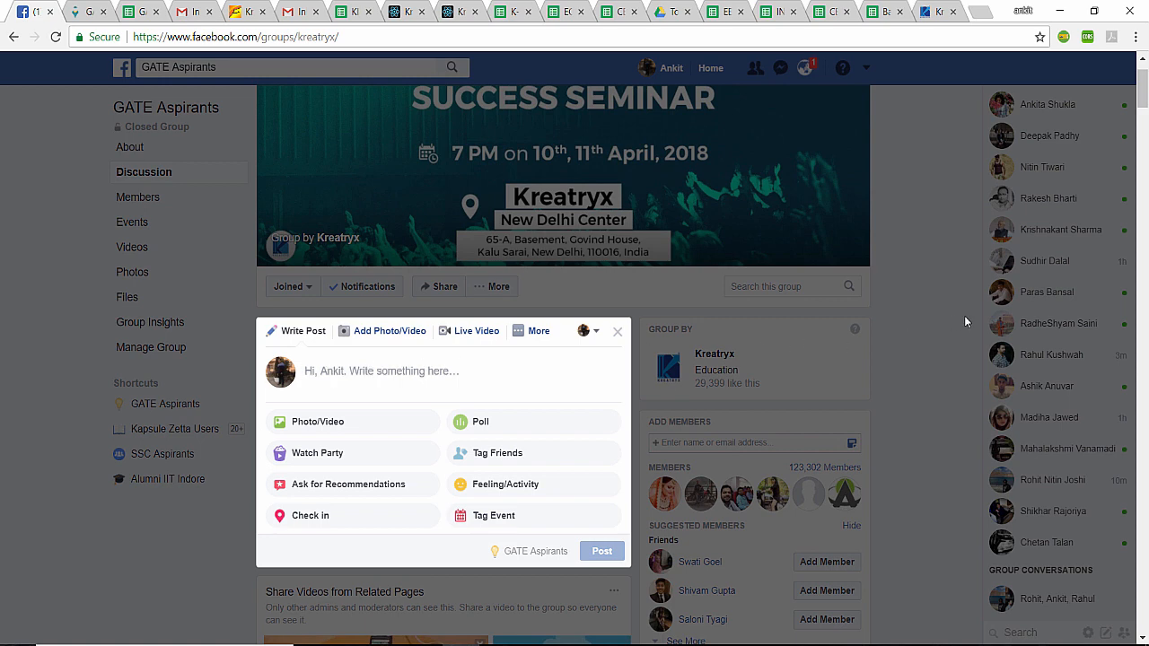
pyautogui.click(617, 331)
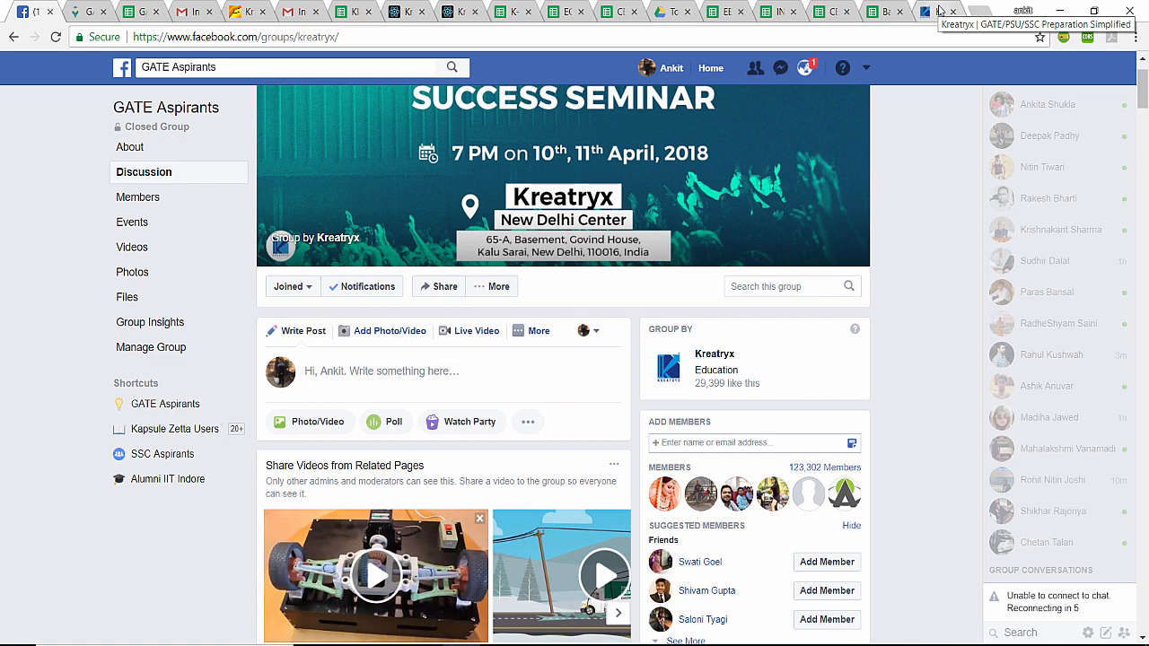
pyautogui.click(912, 11)
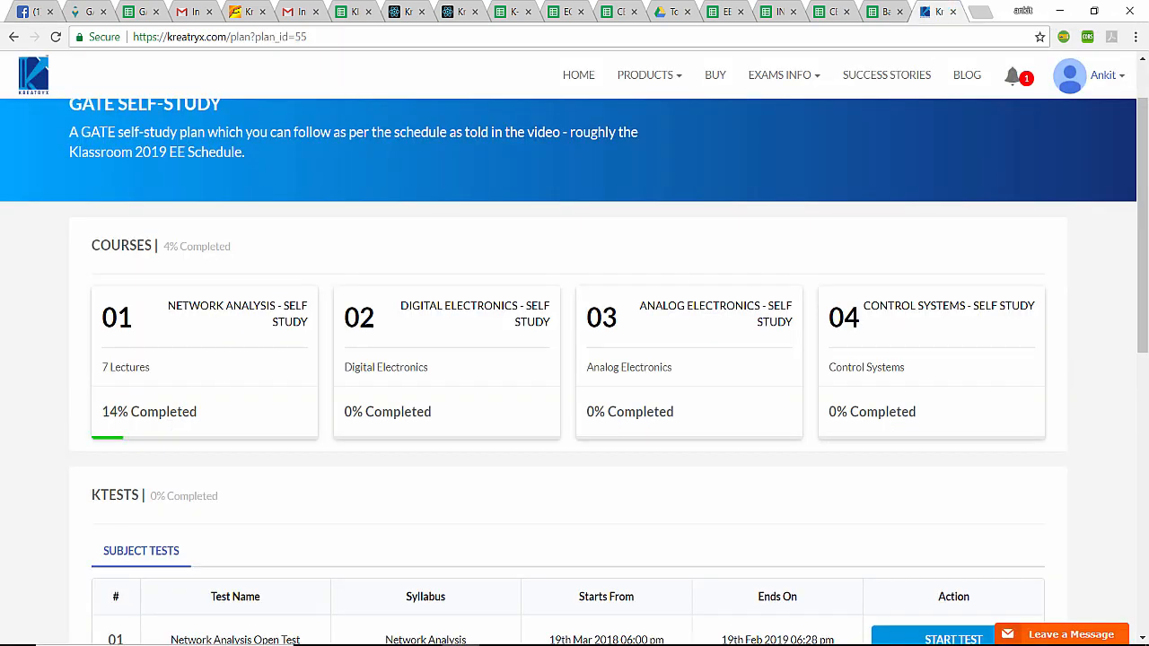